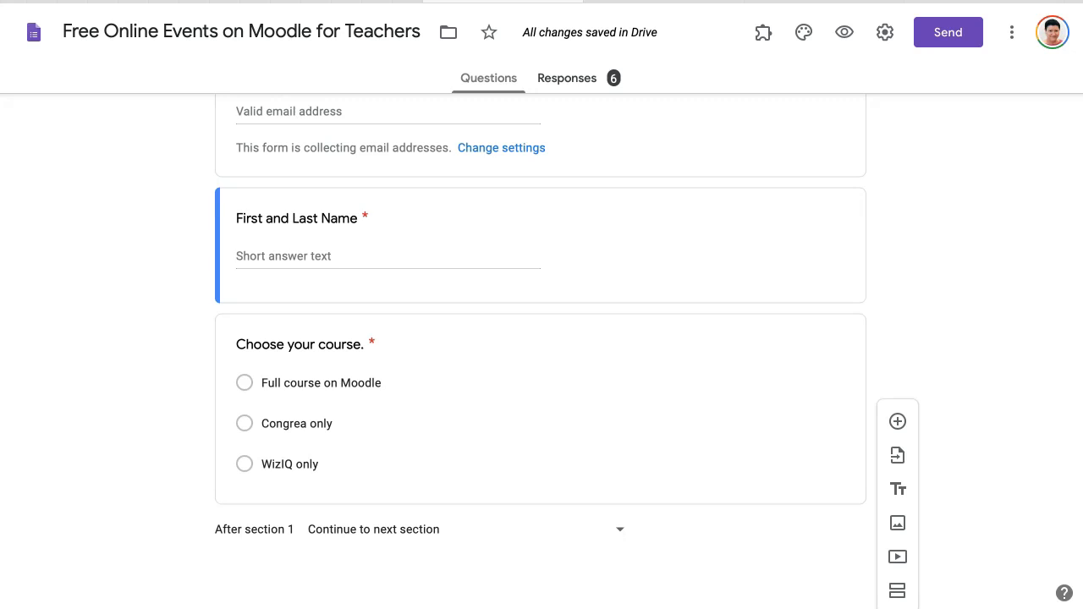
Step: Review the course-choice answer destinations, keeping Full course on Moodle going to section 2
scroll(up, 3)
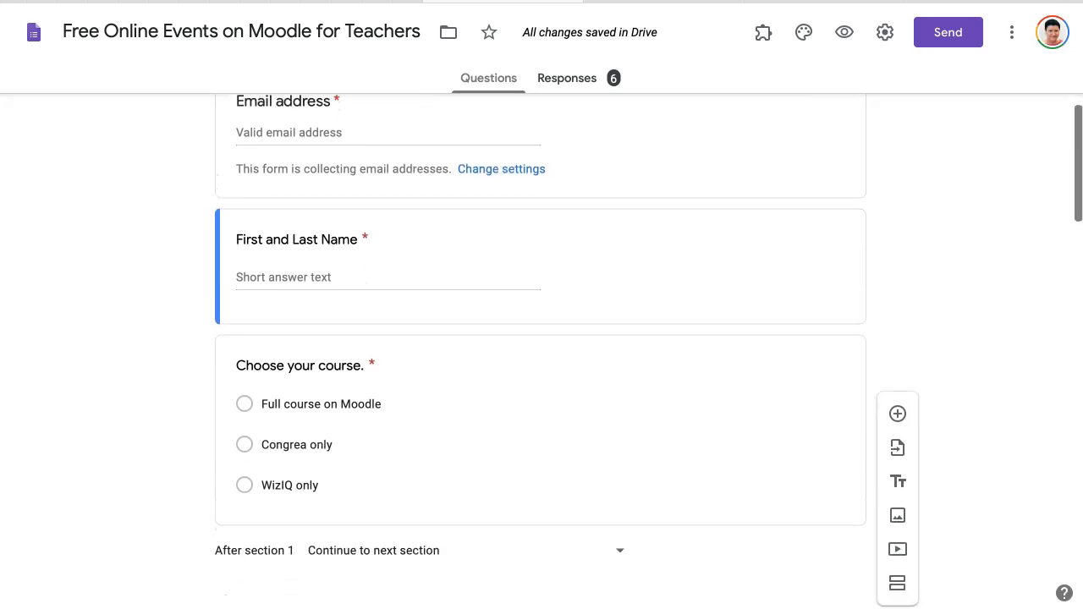
scroll(down, 3)
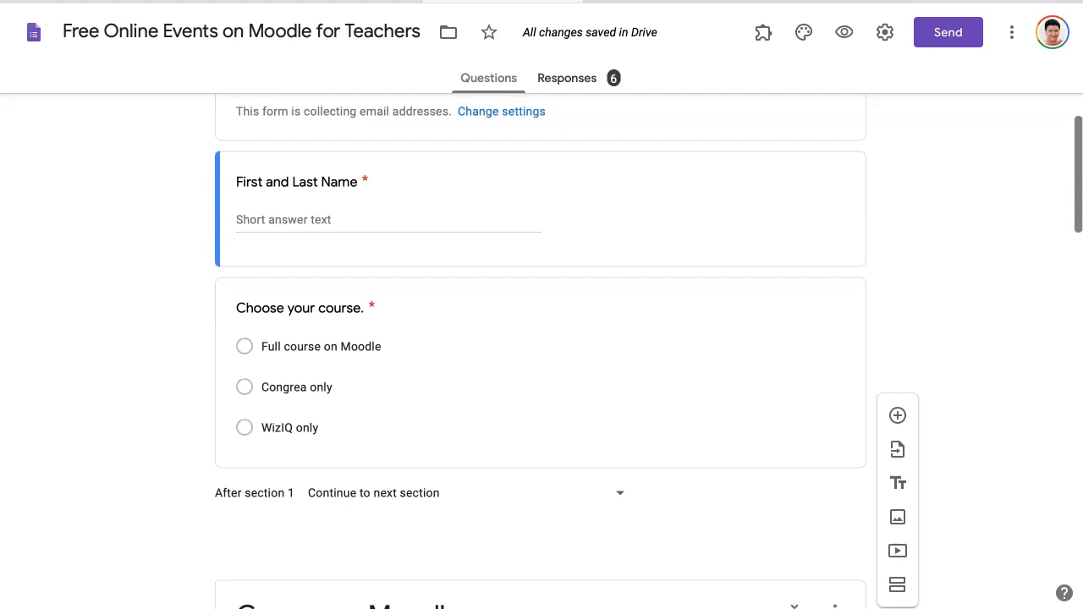
scroll(down, 3)
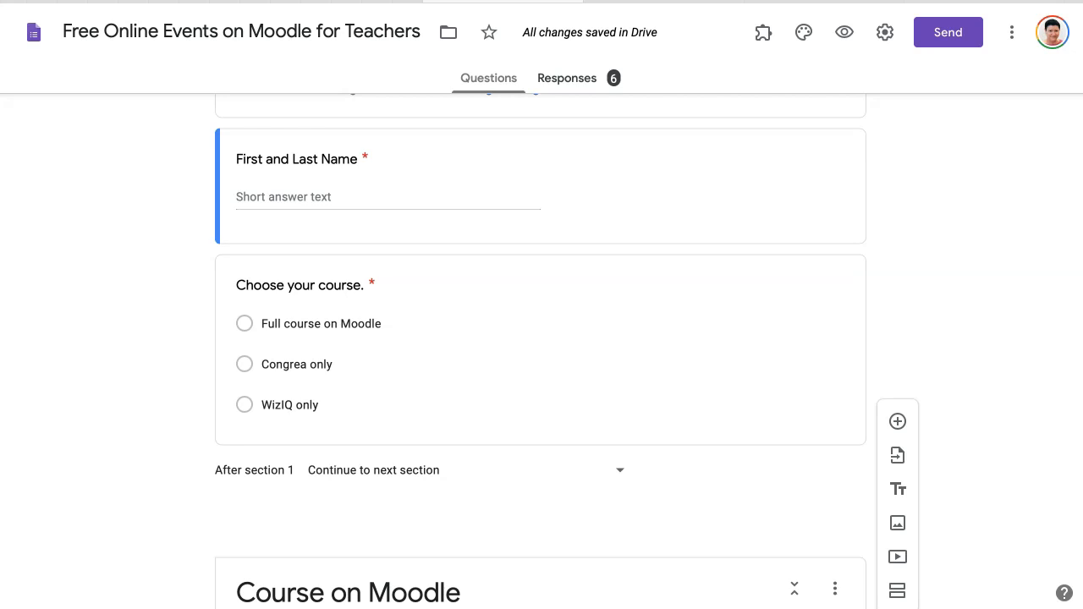
scroll(down, 3)
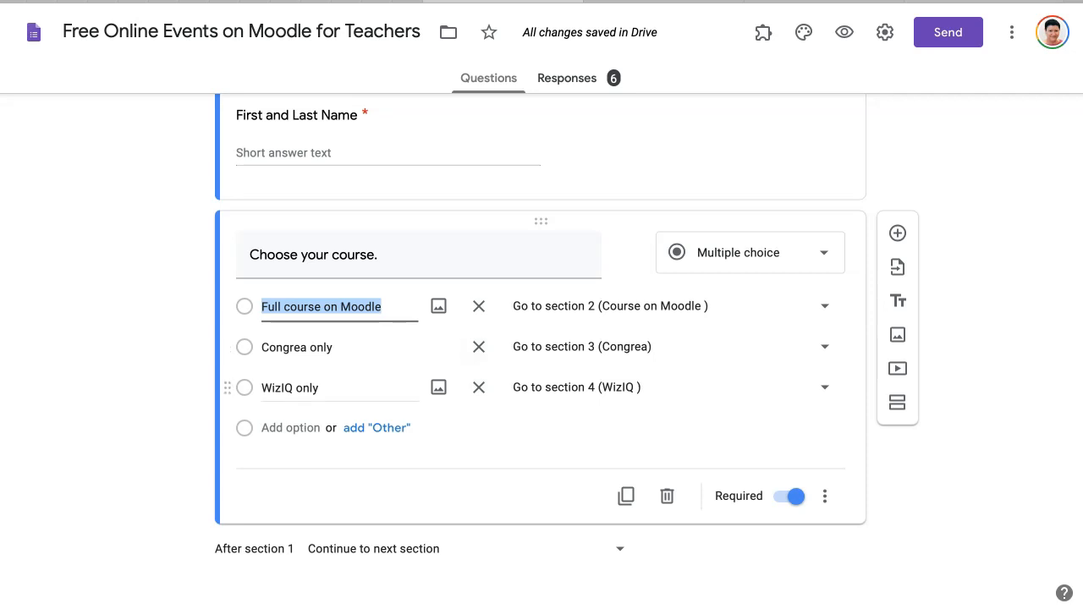
mouse_move(478, 387)
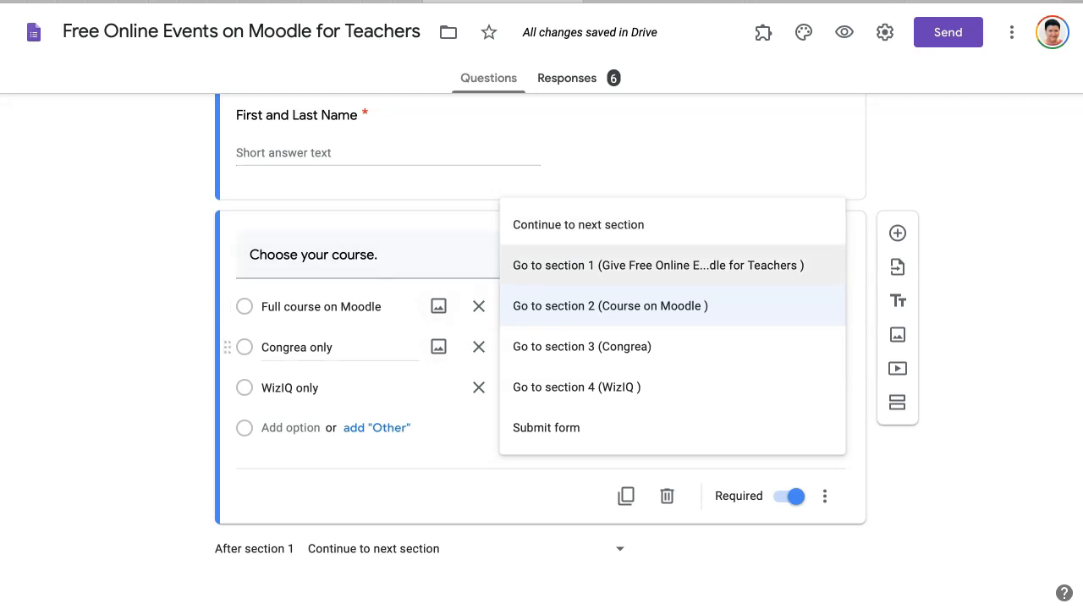
click(609, 304)
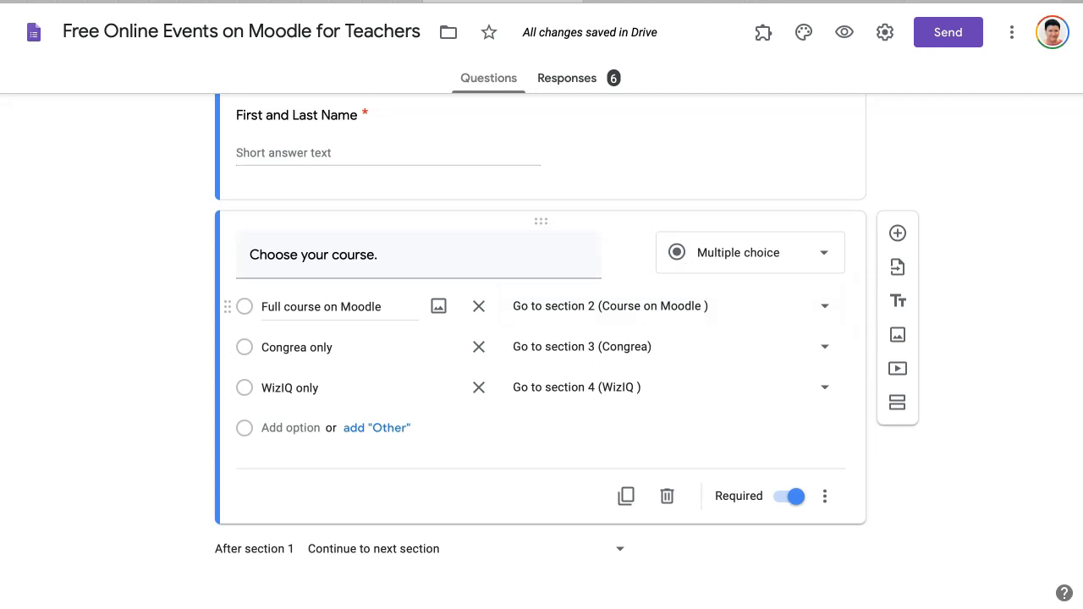
click(822, 304)
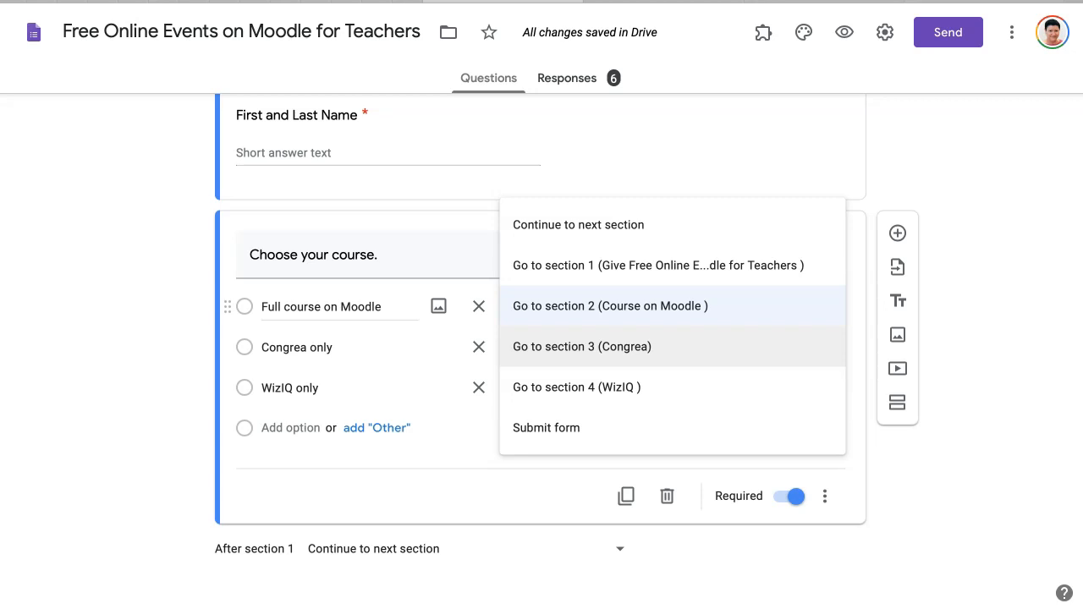
mouse_move(576, 386)
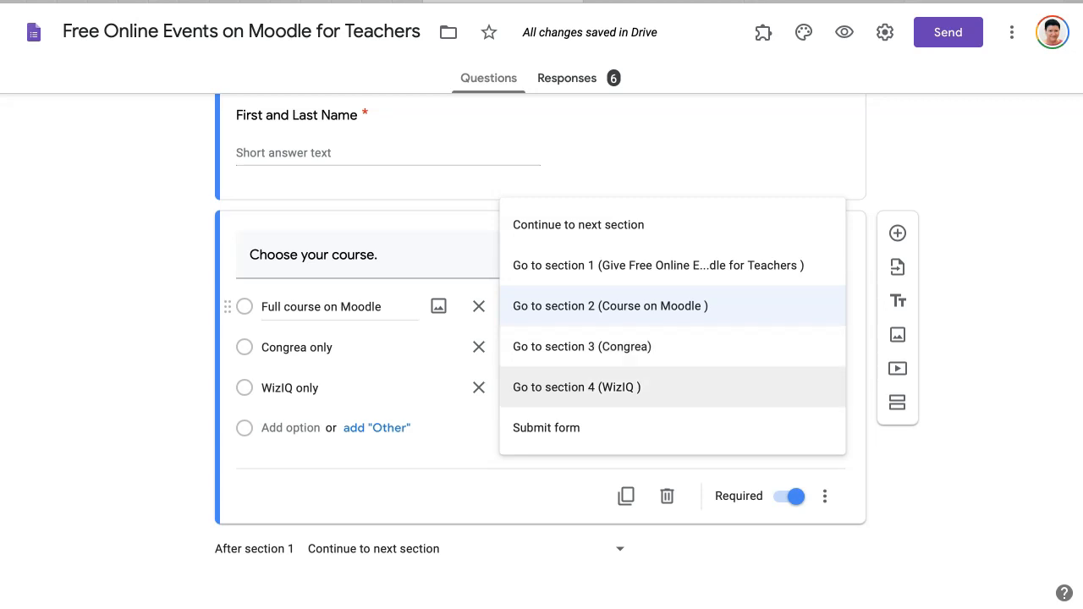
mouse_move(545, 426)
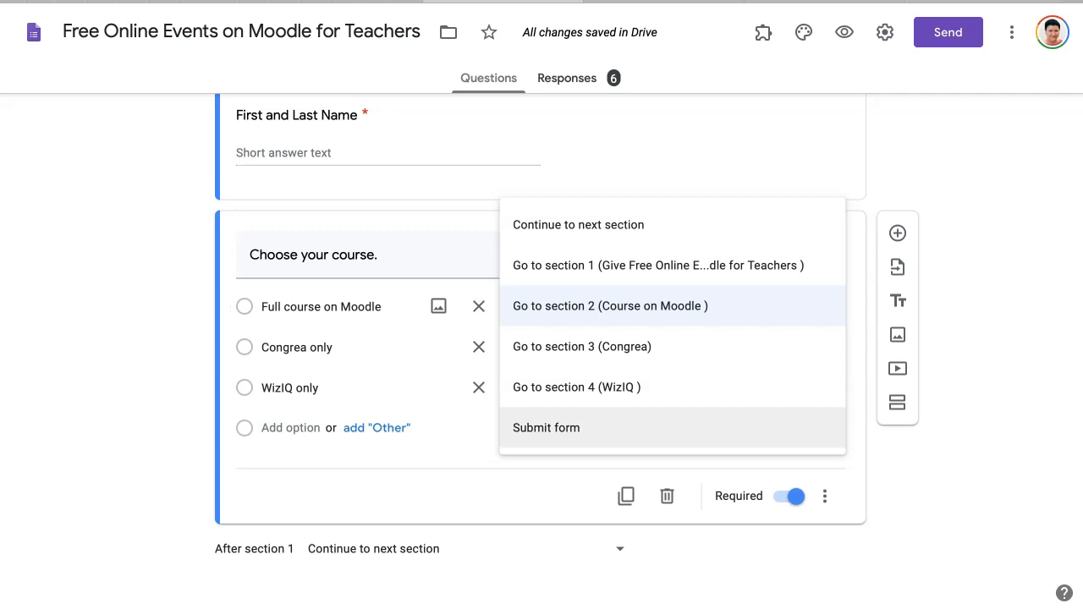
click(609, 305)
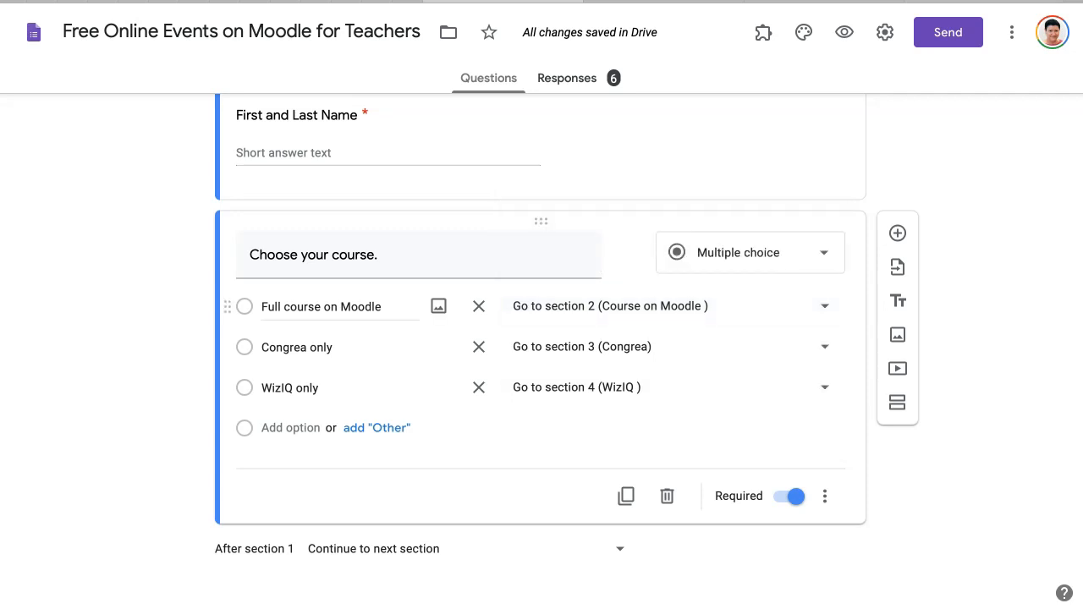
click(822, 305)
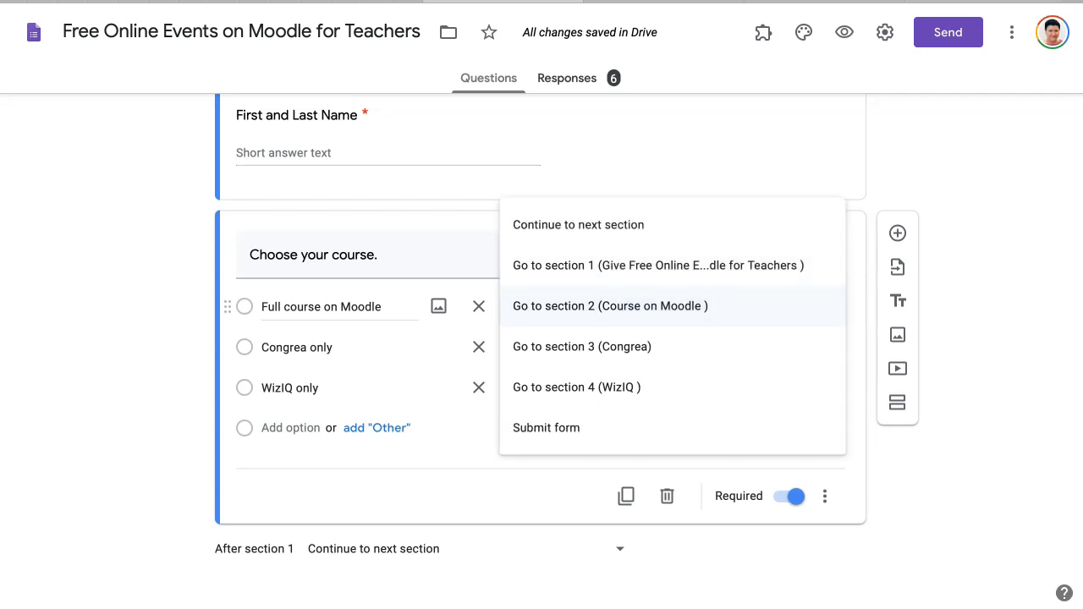
mouse_move(545, 426)
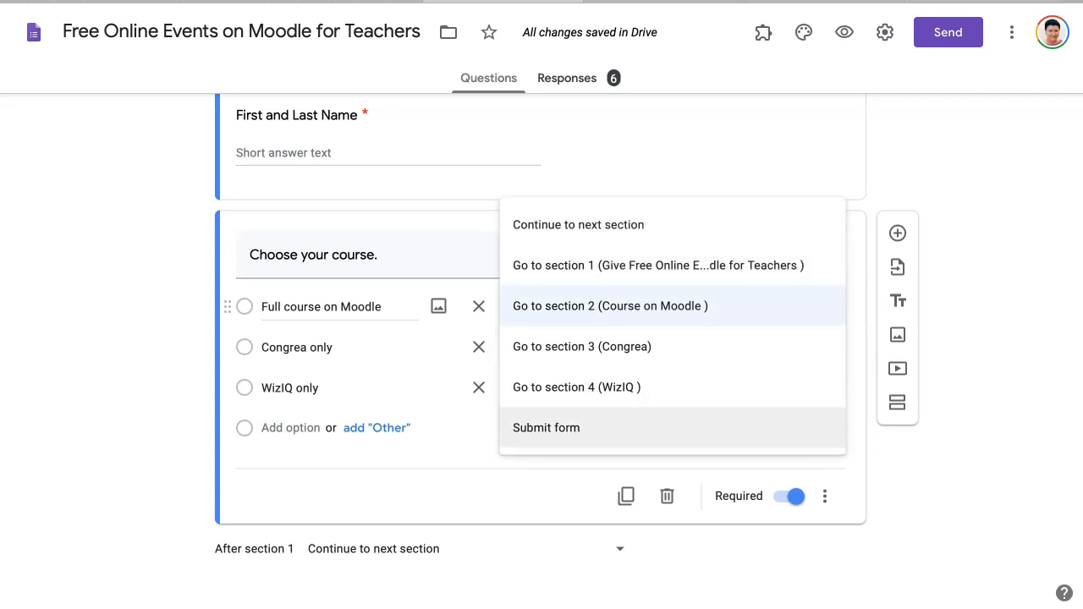
mouse_move(582, 345)
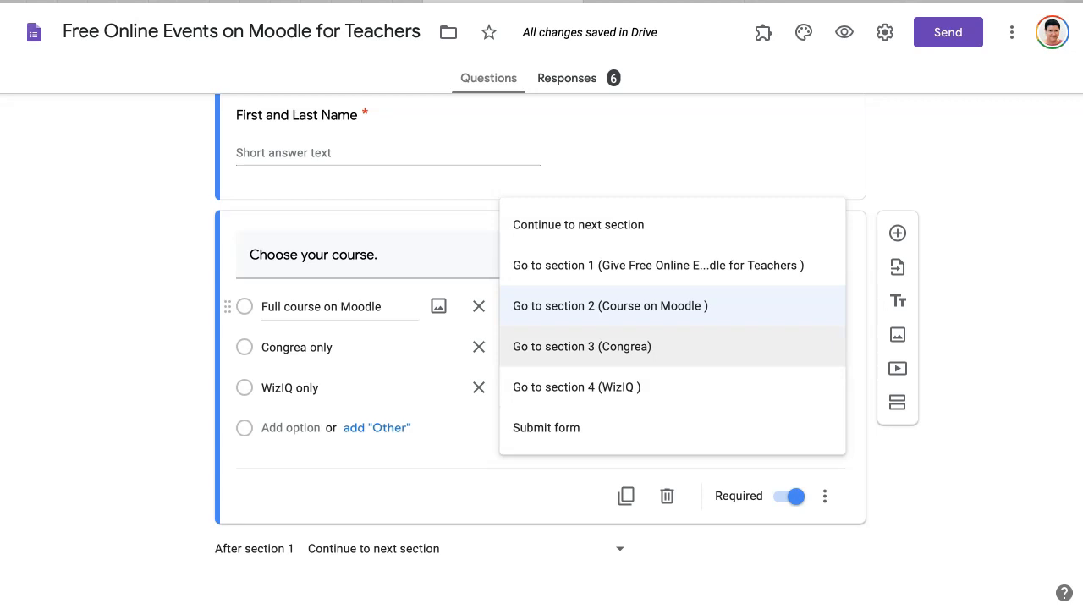
mouse_move(545, 426)
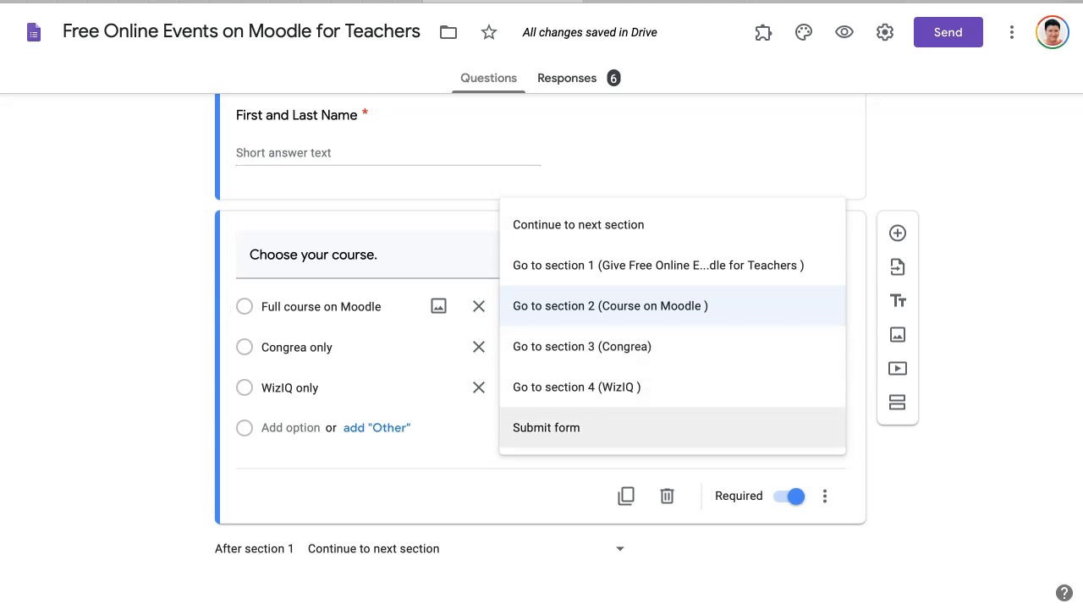
click(609, 304)
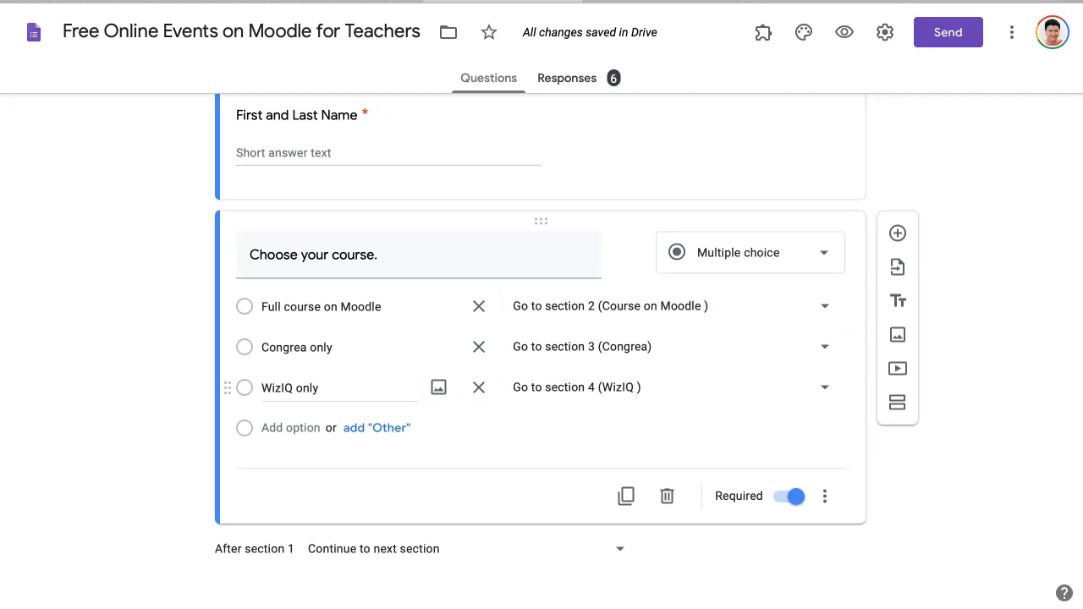
Step: Switch to the respondent preview showing the Integrating Technology banner and introduction
scroll(down, 3)
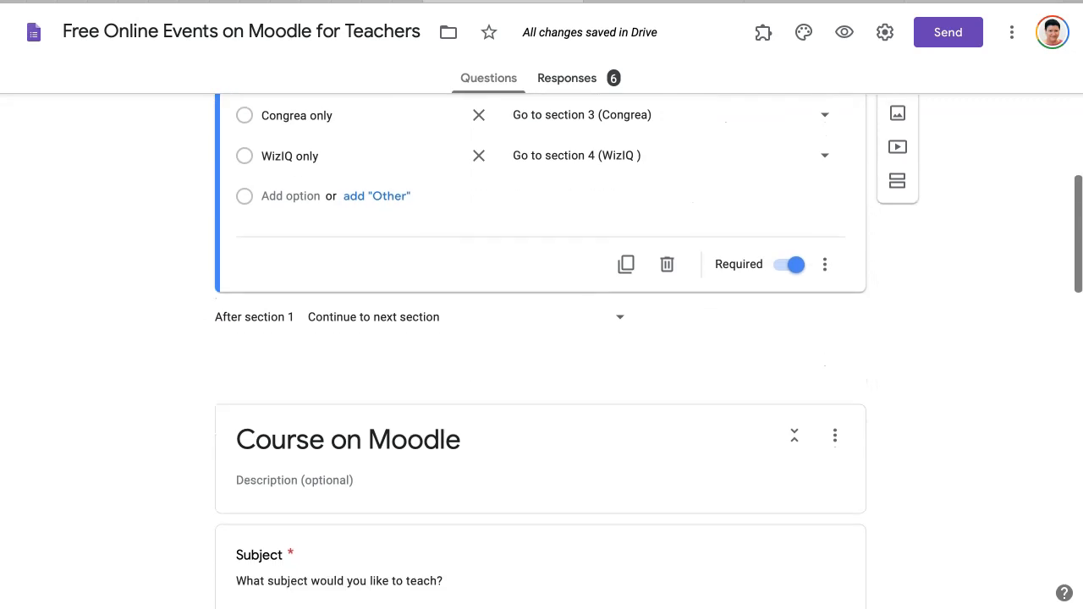
scroll(up, 3)
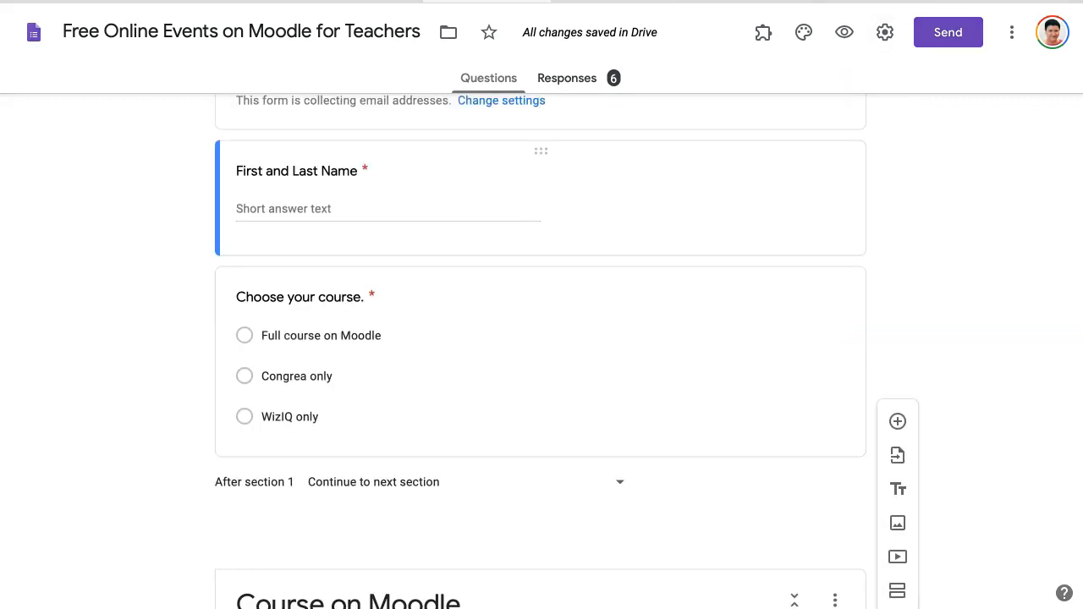
click(843, 32)
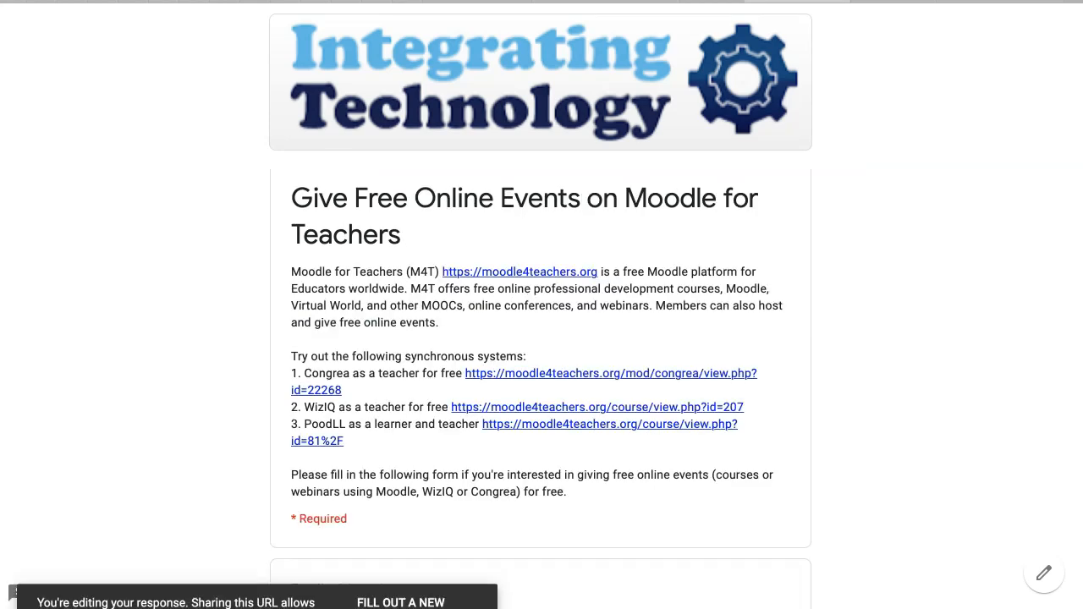
Step: Advance to the next section and answer the Number of Students question with 2
scroll(down, 3)
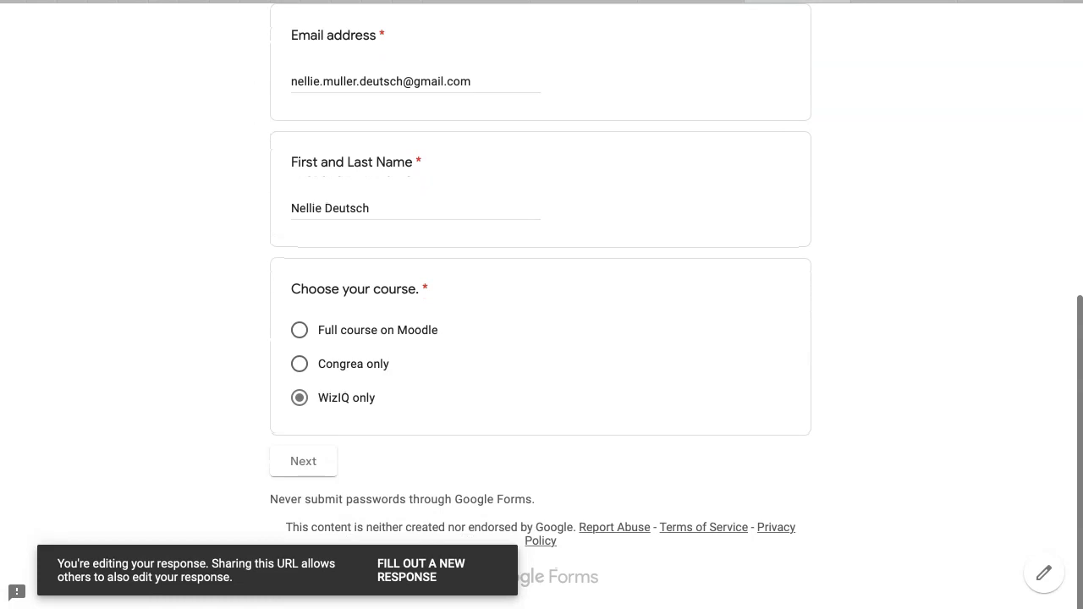
click(298, 330)
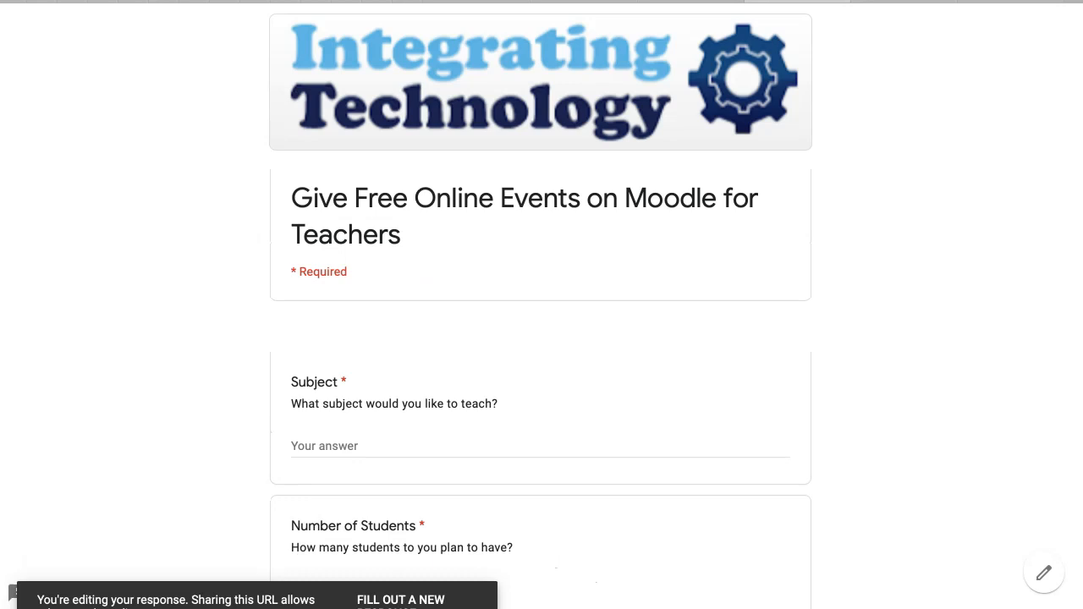
scroll(down, 3)
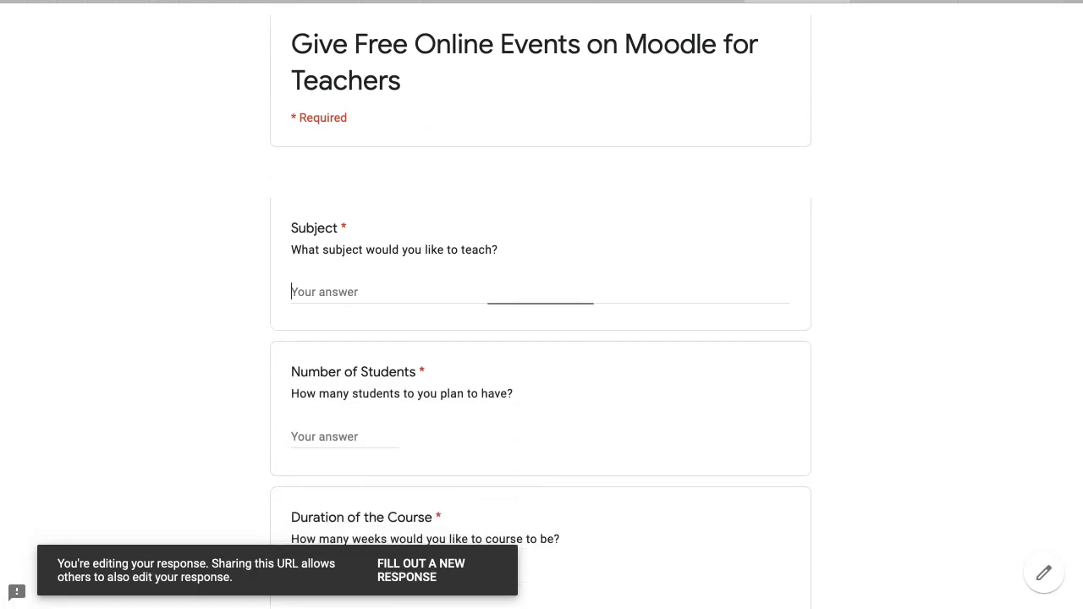
text(s)
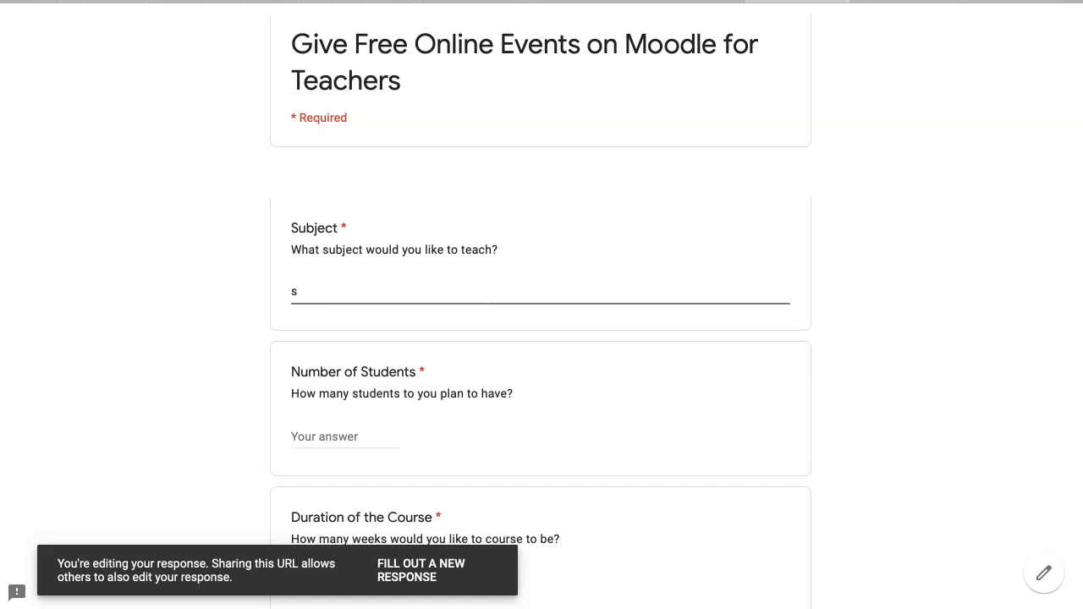
click(345, 436)
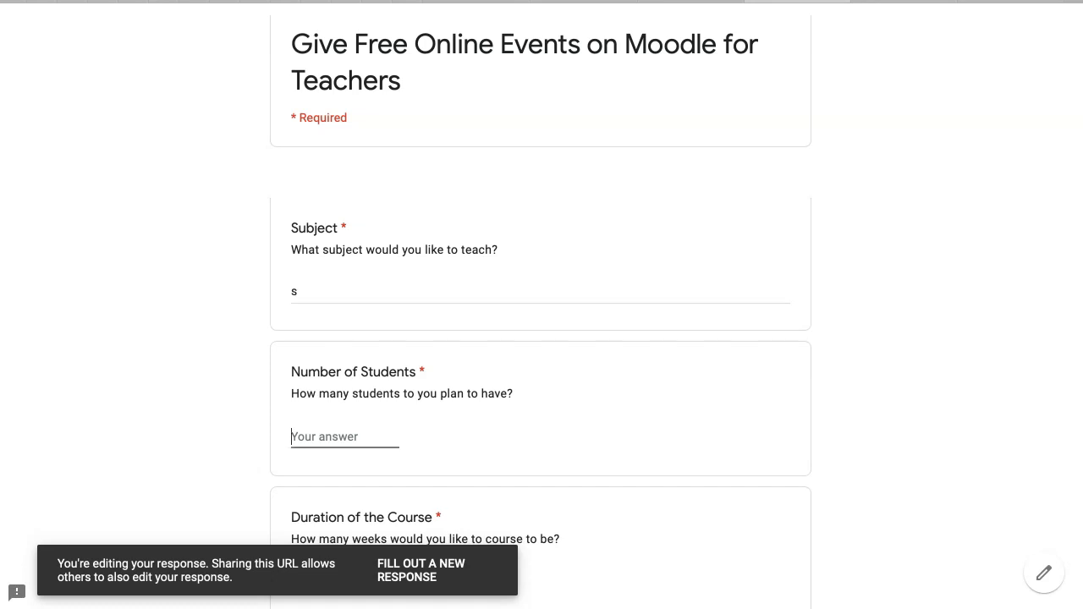
text(2)
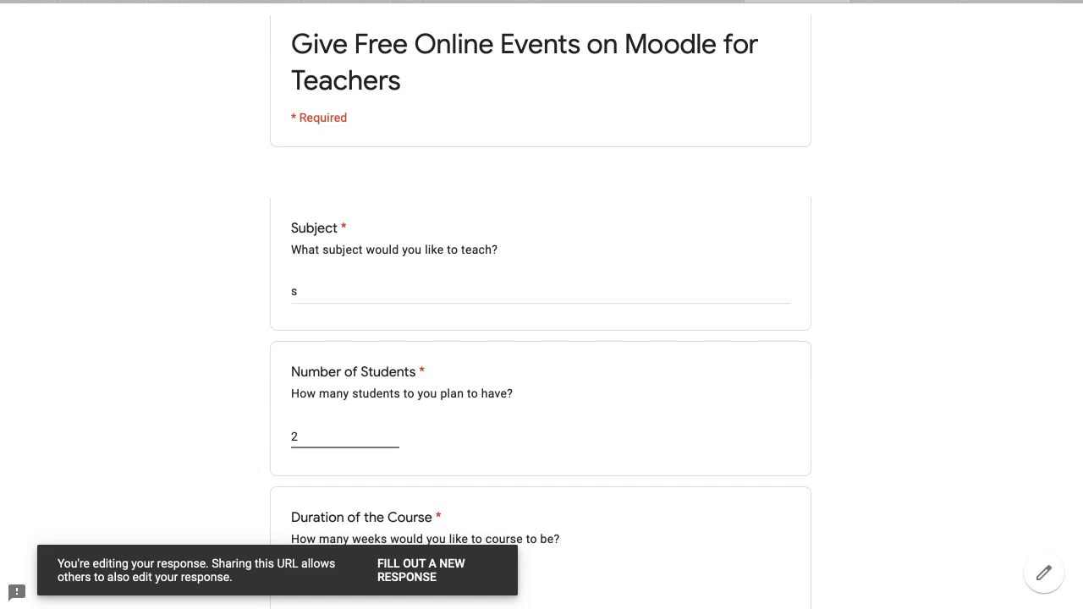
Step: Enter the course start date as month 08, day 28
scroll(down, 3)
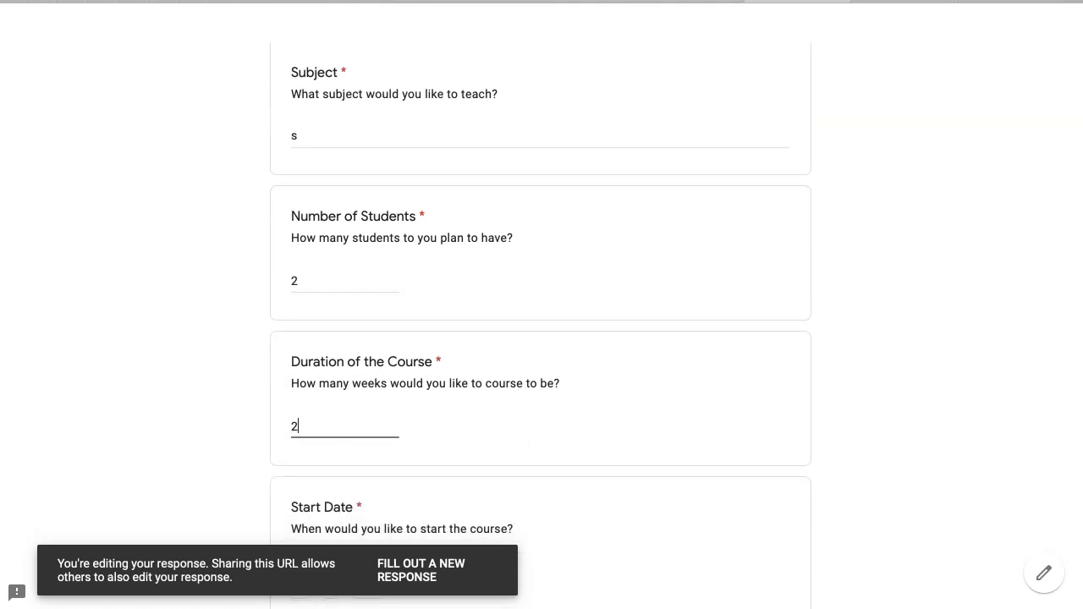
scroll(down, 3)
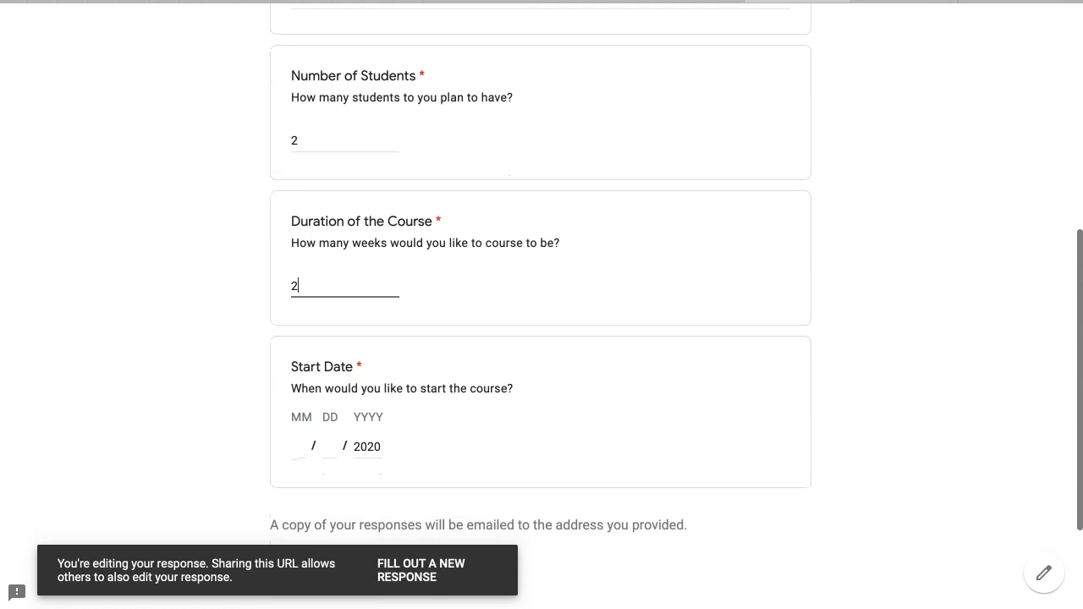
click(298, 446)
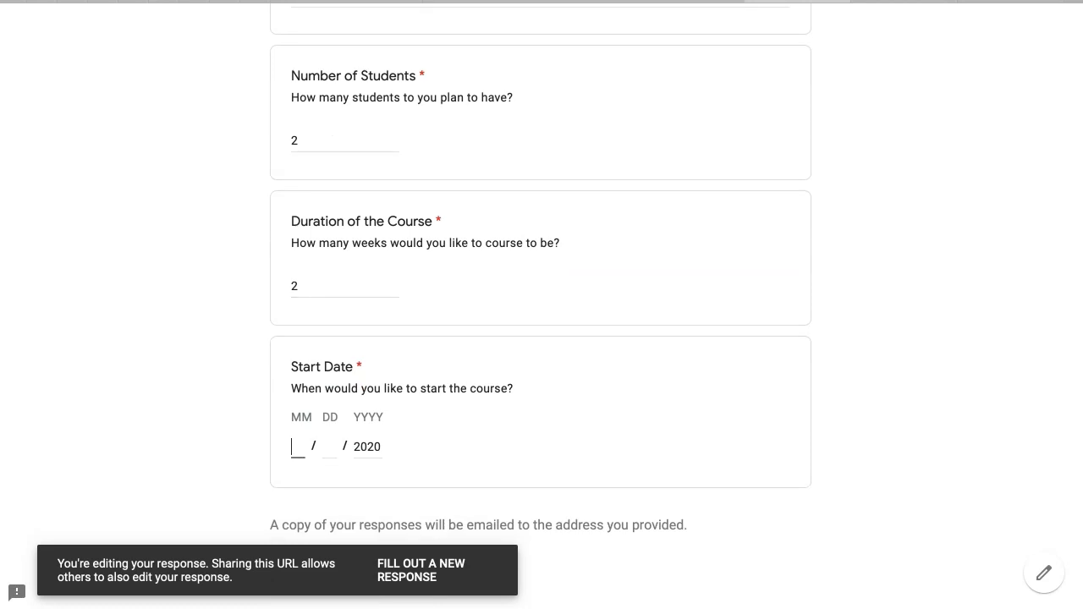
text(08)
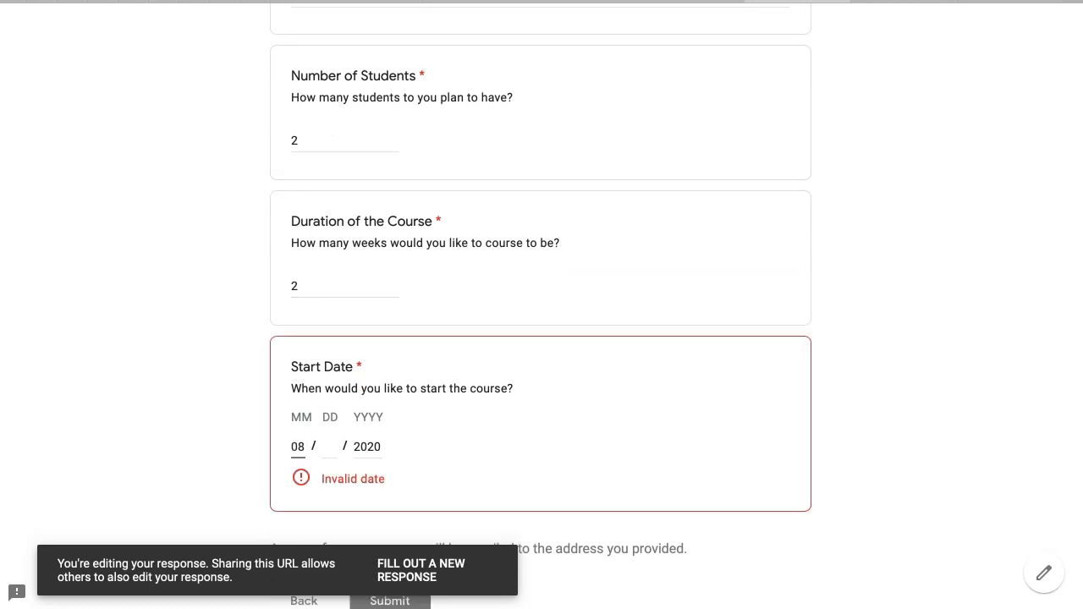
click(330, 447)
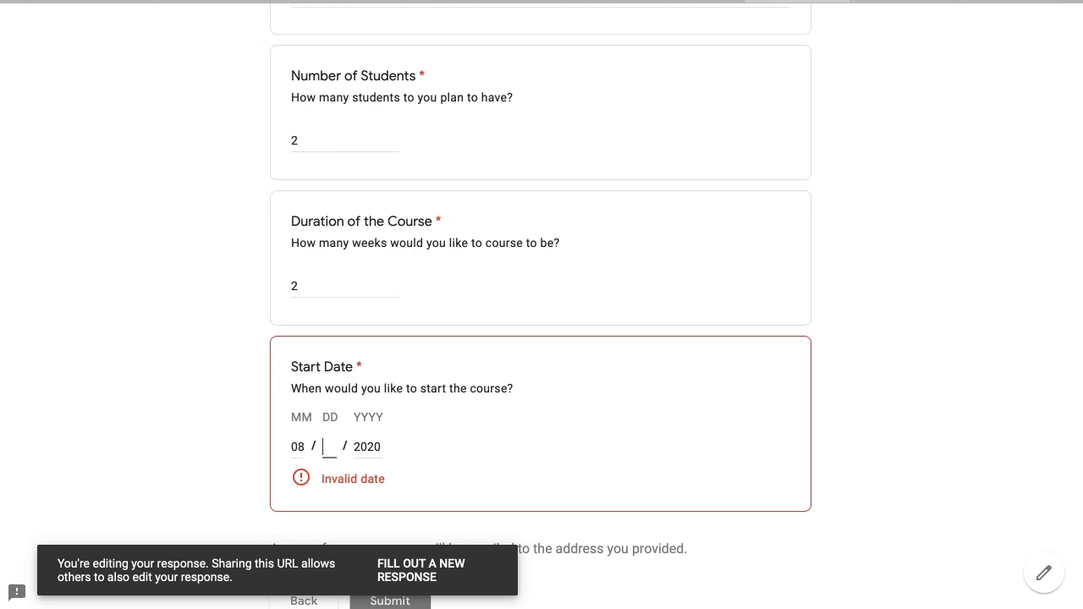
text(28)
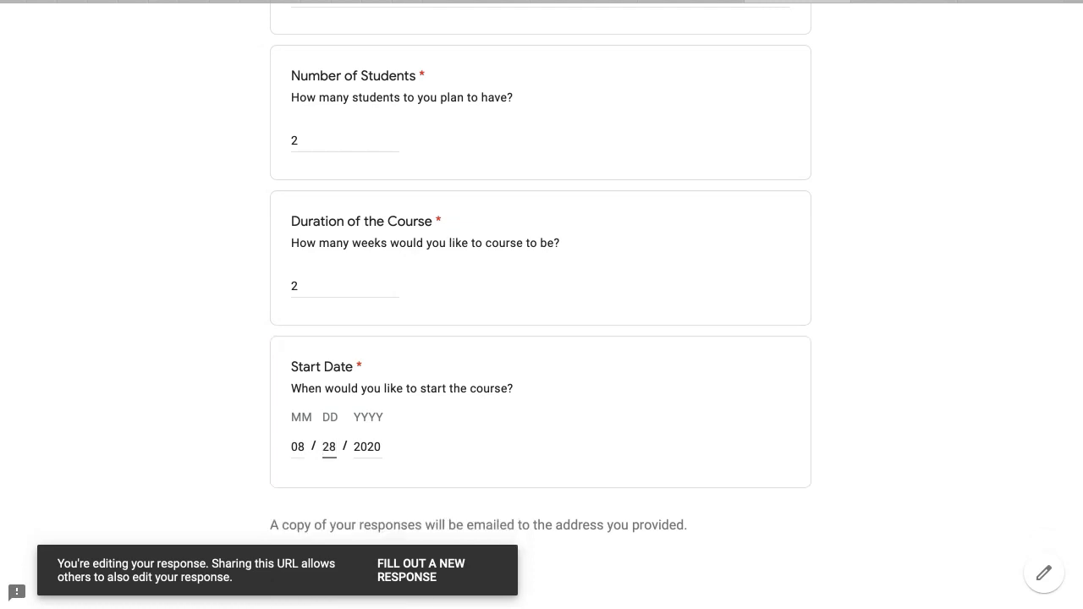
Step: Submit the test response so Google Forms records it
scroll(down, 3)
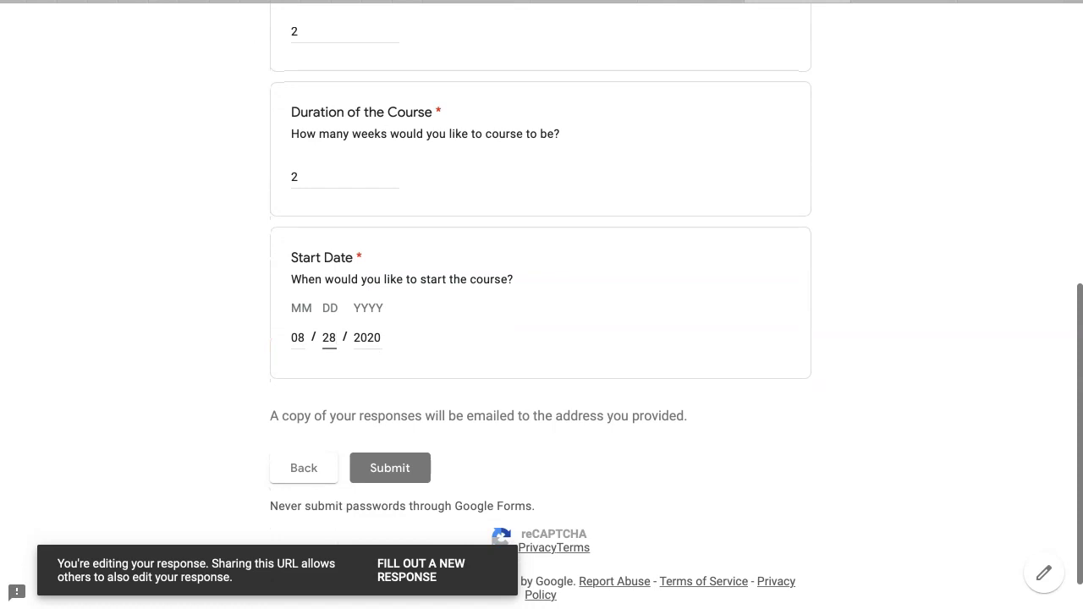
scroll(down, 3)
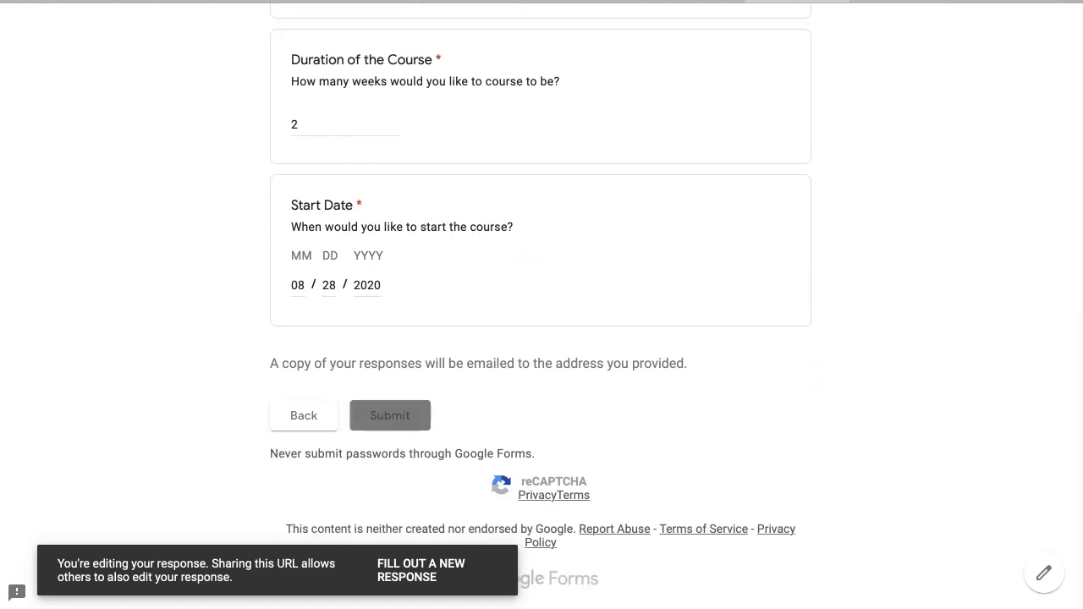
click(389, 414)
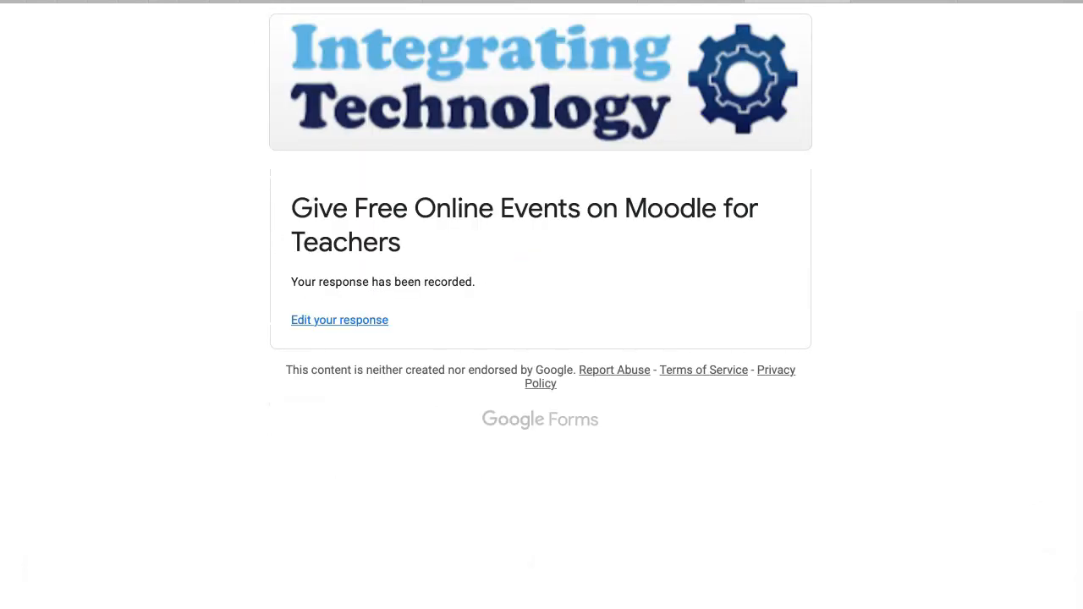
Step: Reopen the submitted response for editing and set the course duration to 2
click(338, 320)
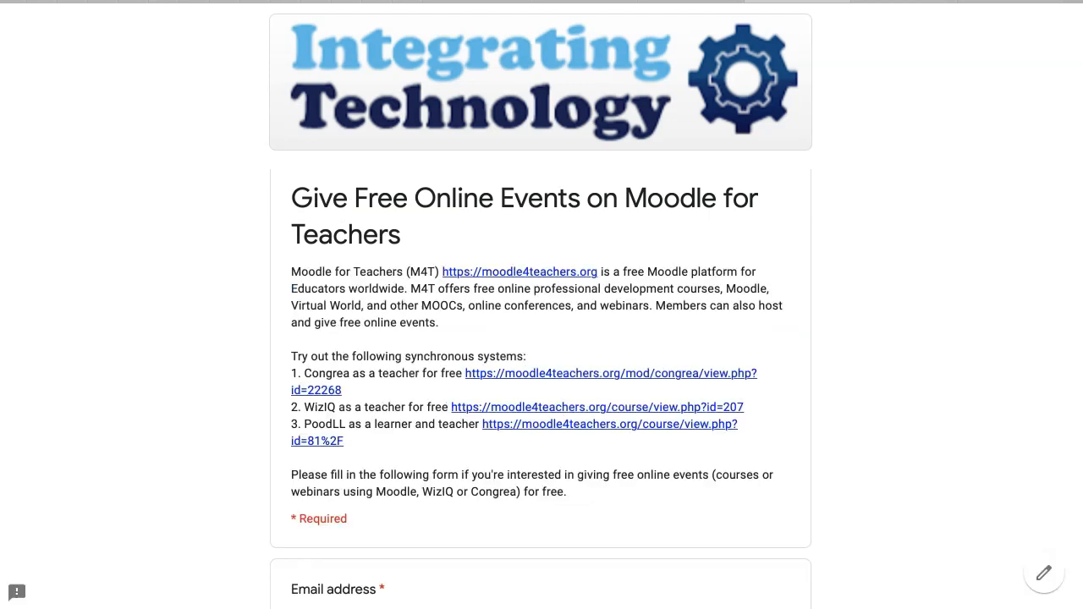
scroll(down, 3)
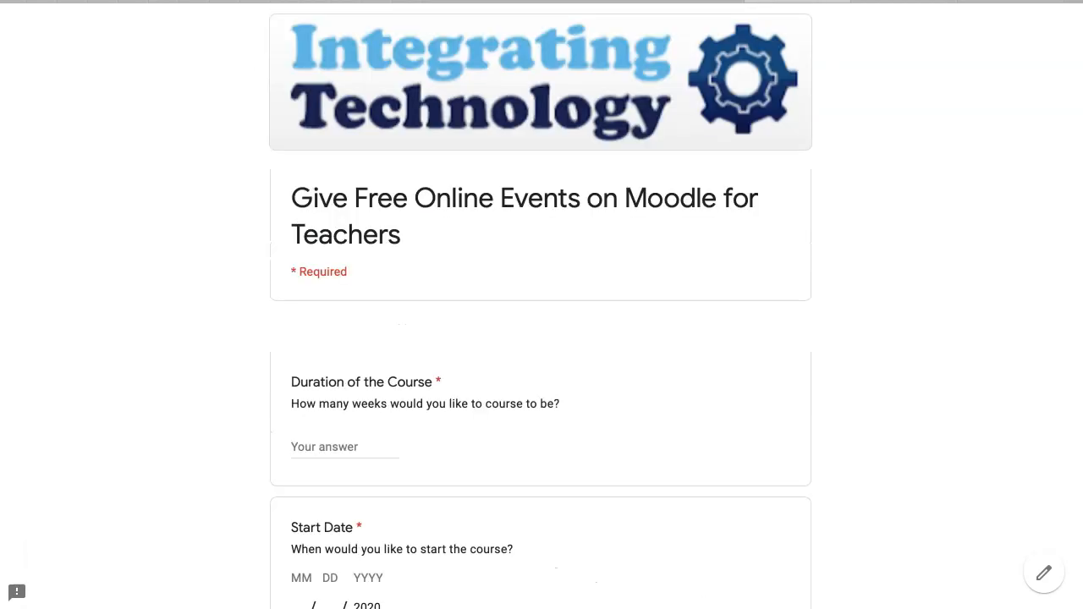
scroll(down, 3)
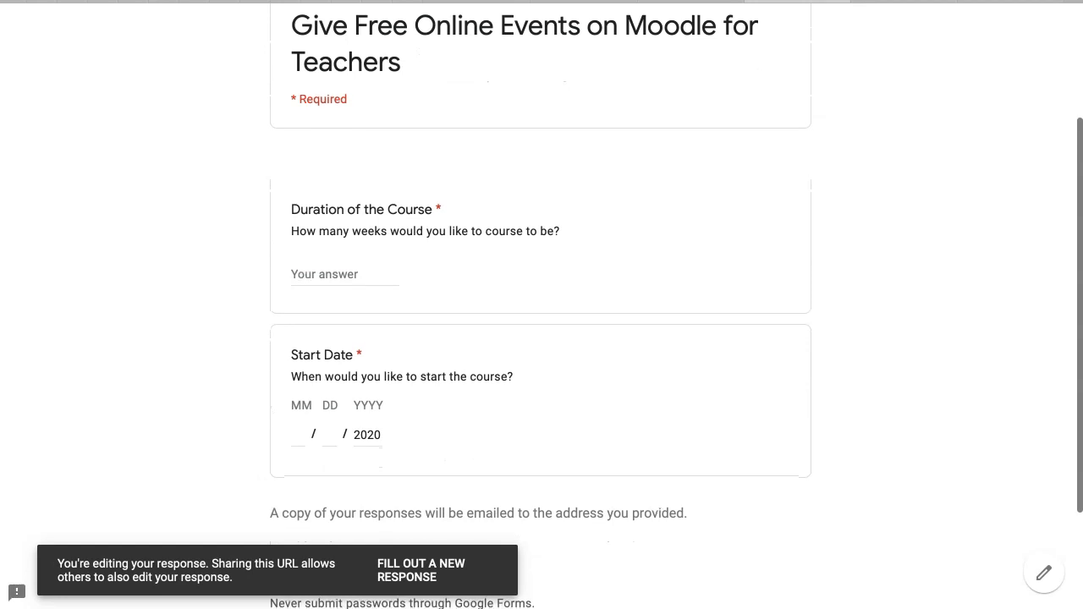
scroll(down, 3)
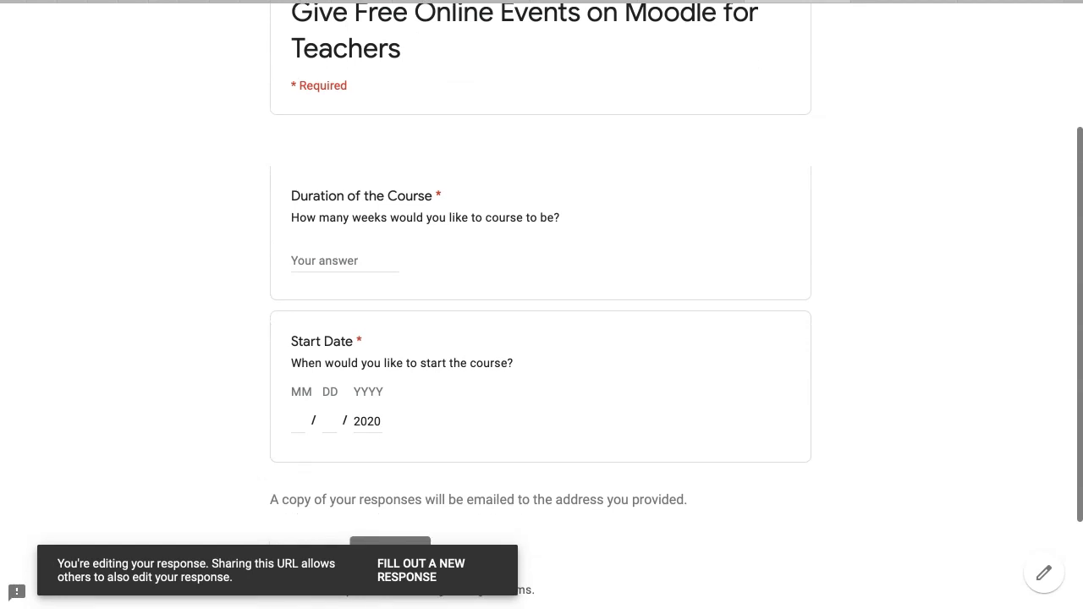
click(345, 260)
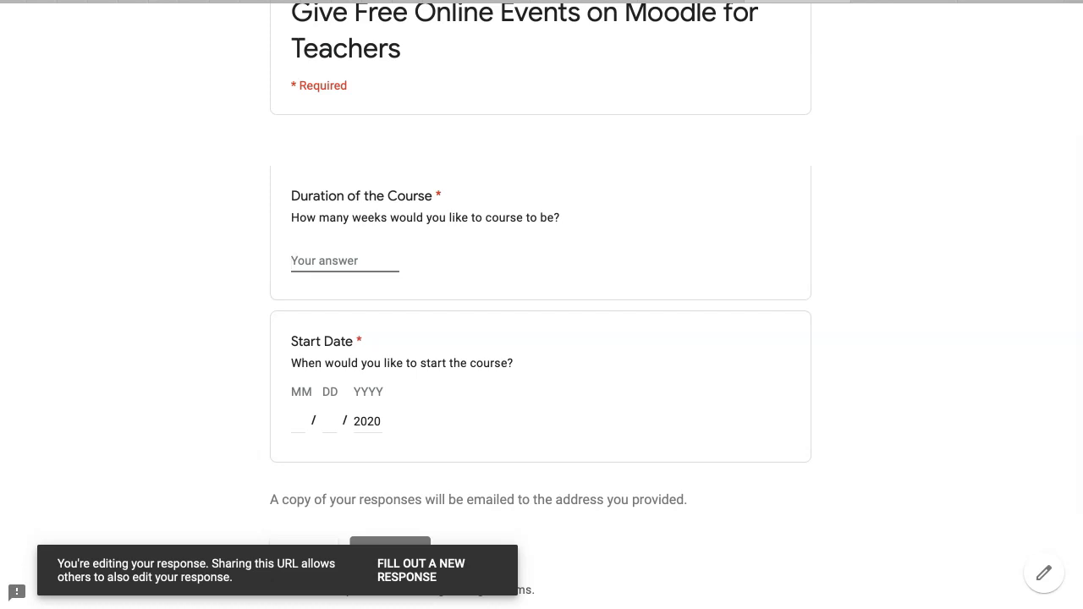
text(2)
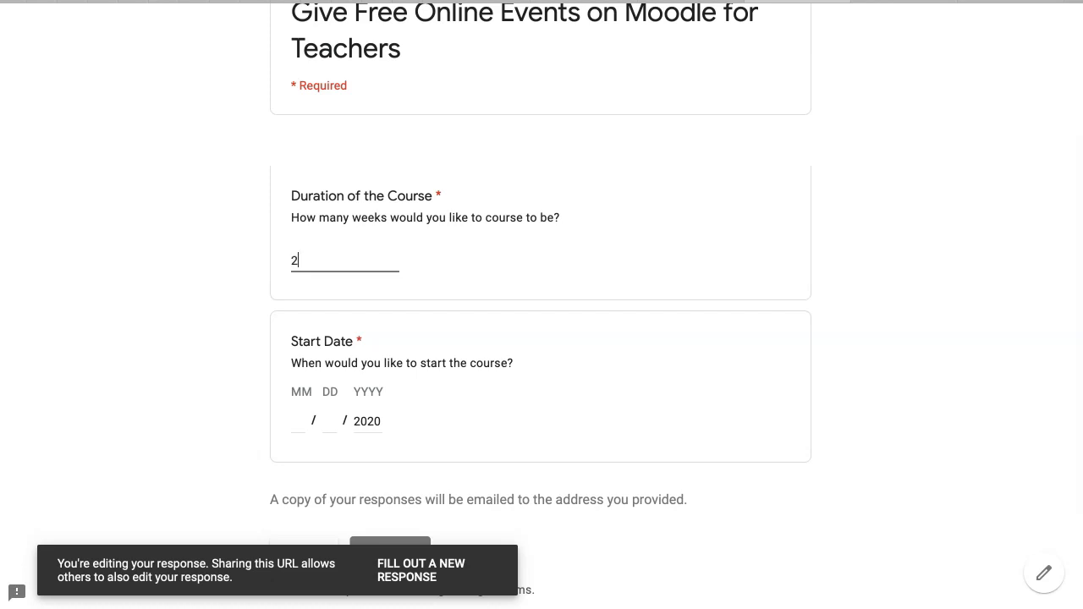
Step: Enter start date month 08 and resubmit the edited response
click(297, 421)
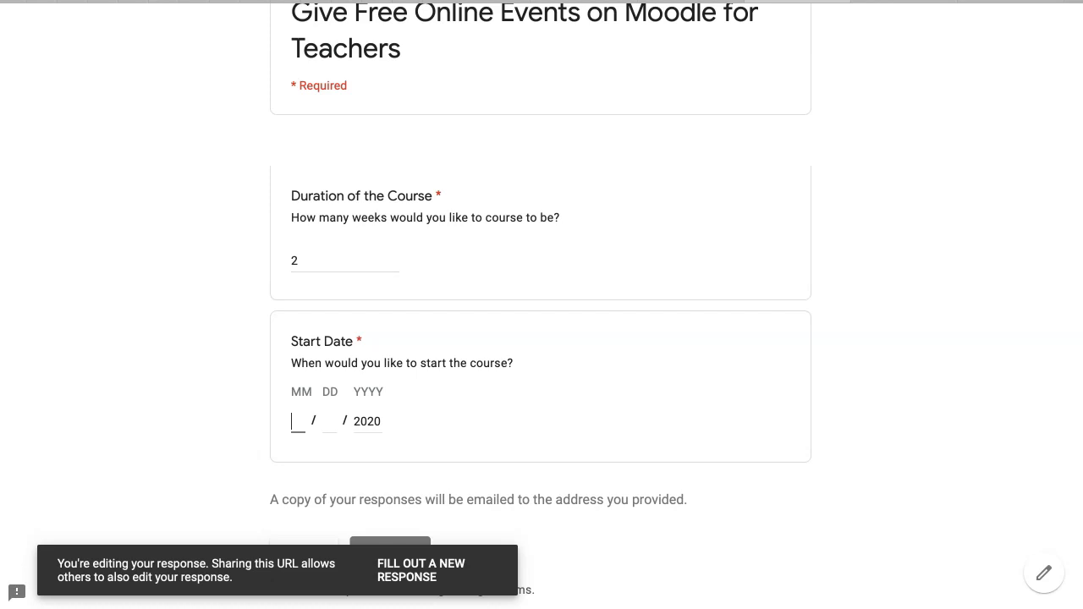
text(08)
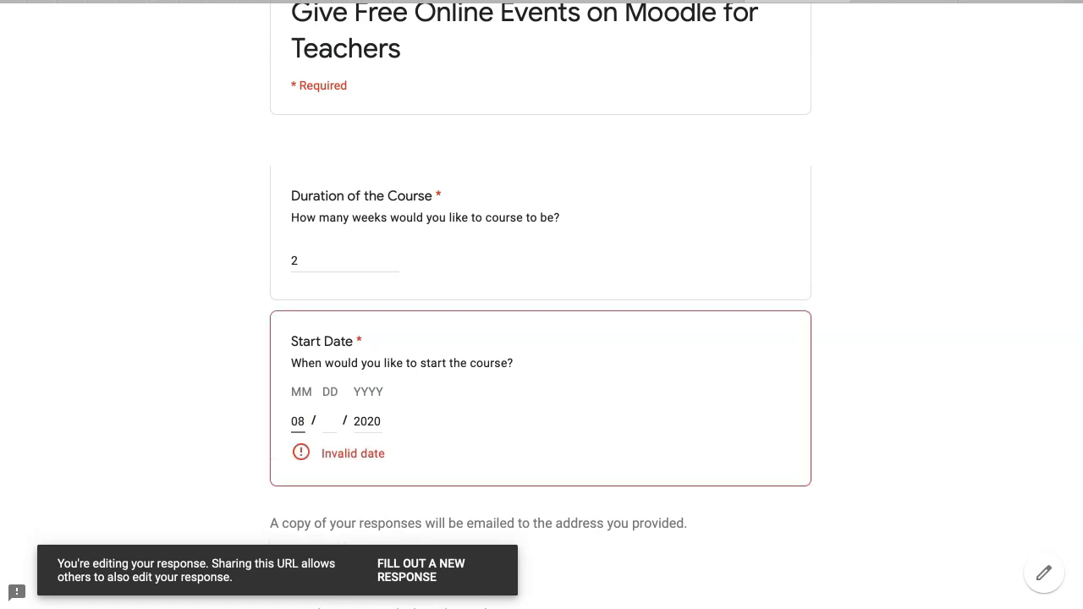
text(28)
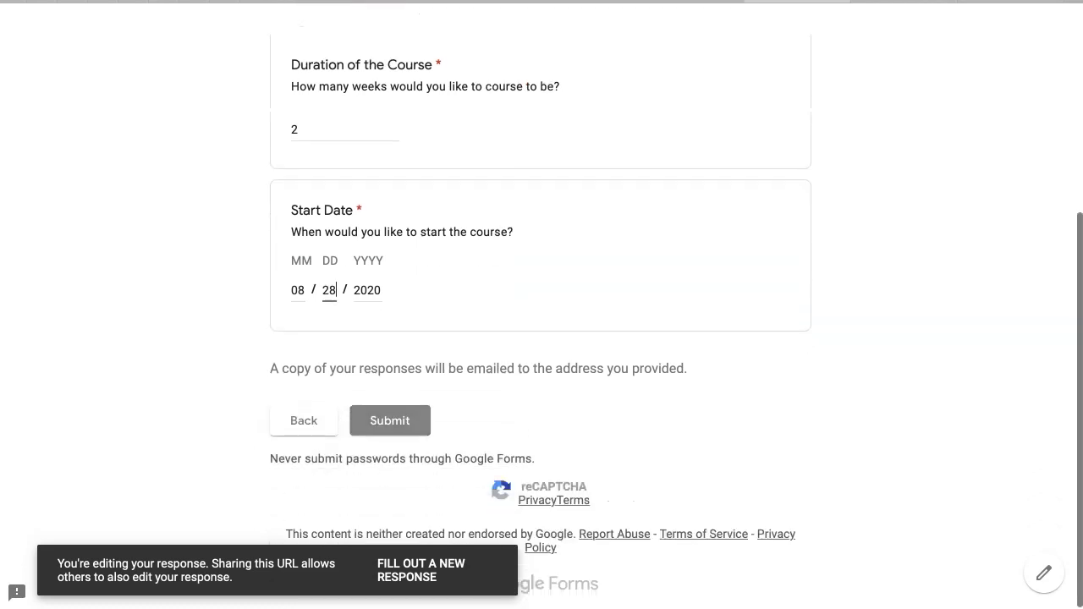
click(389, 419)
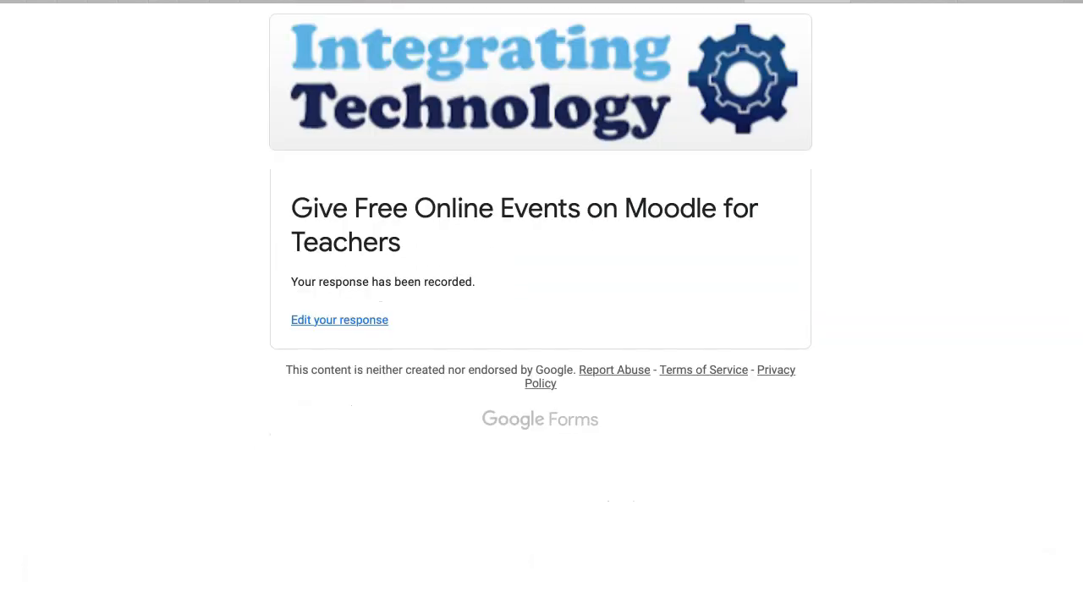
Step: Edit the response again, choose WizIQ only as the course and continue to its section
click(339, 320)
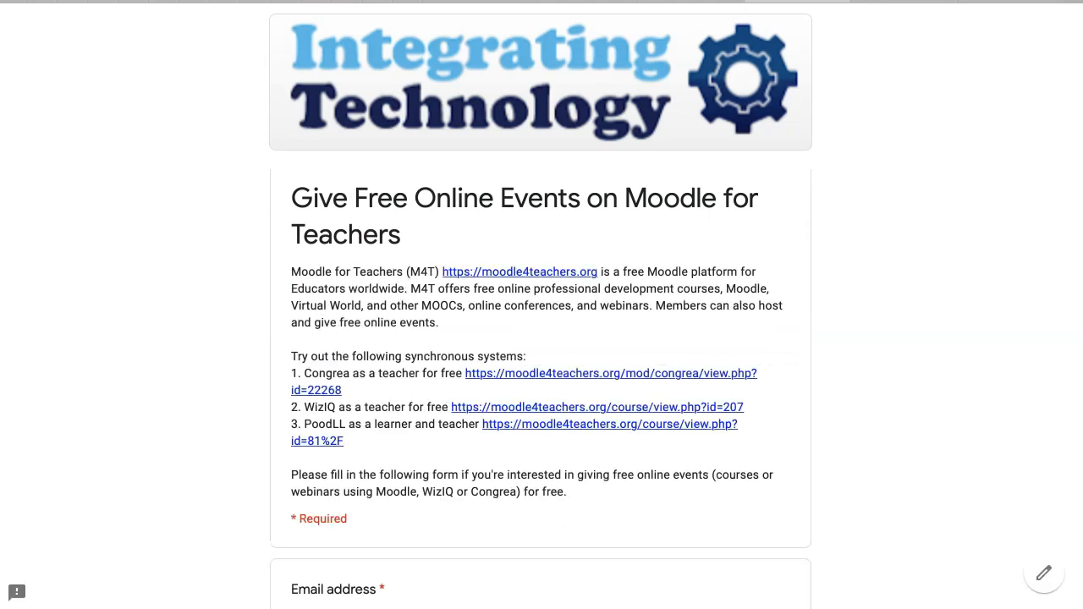
scroll(down, 3)
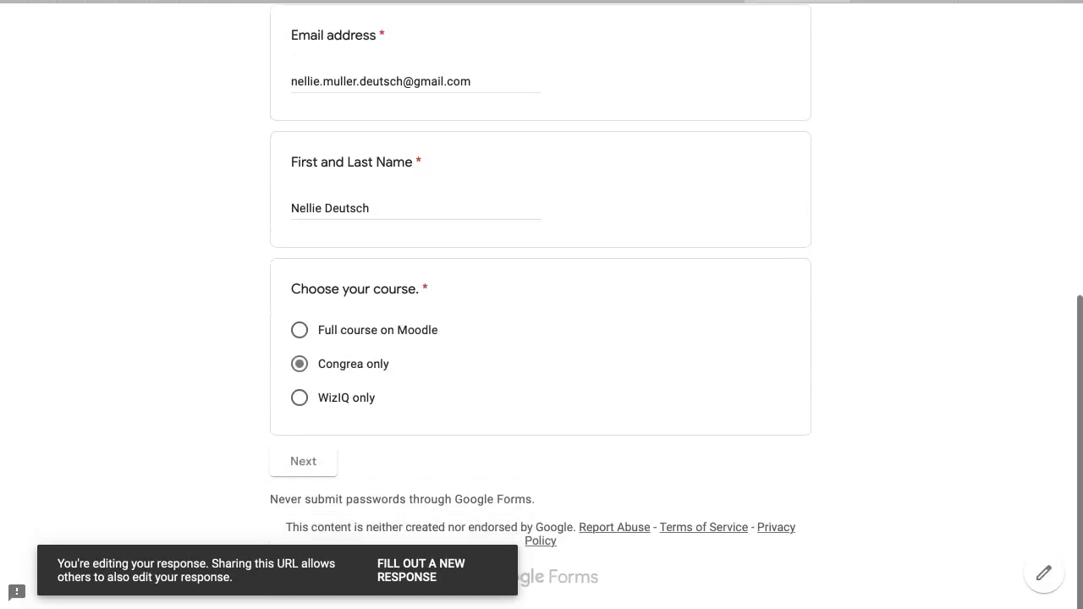
click(298, 398)
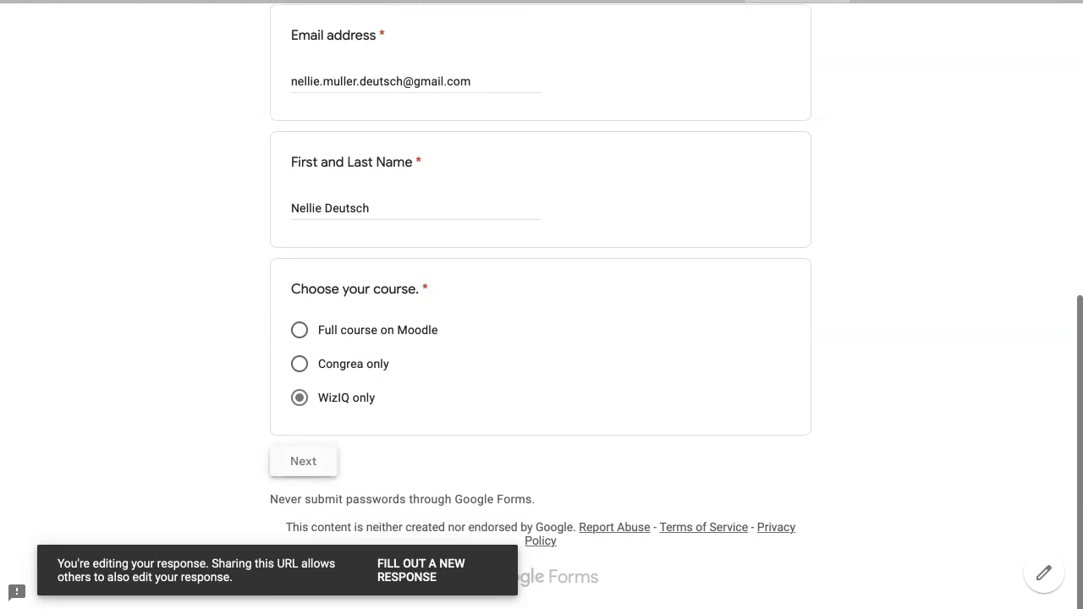
click(303, 460)
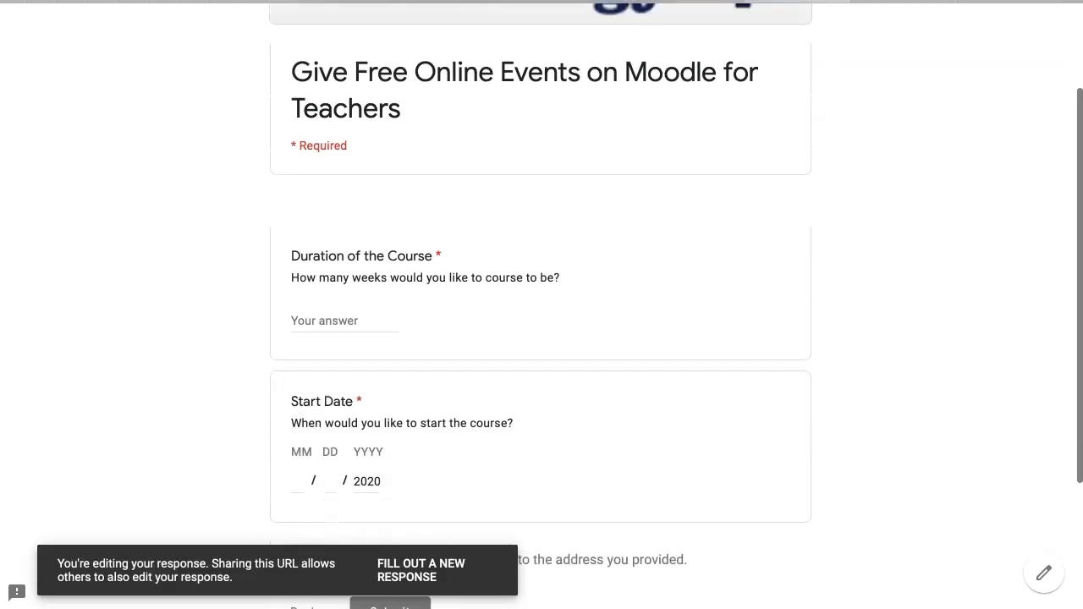
Step: Fill in duration 2 and start date 8/28 in the course details section
scroll(down, 3)
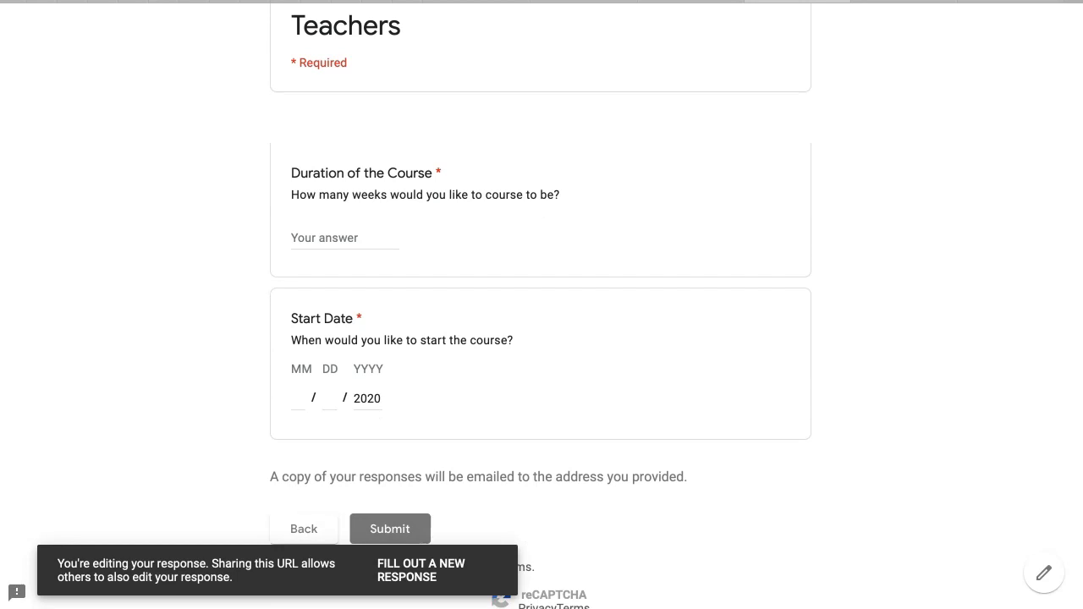
scroll(down, 3)
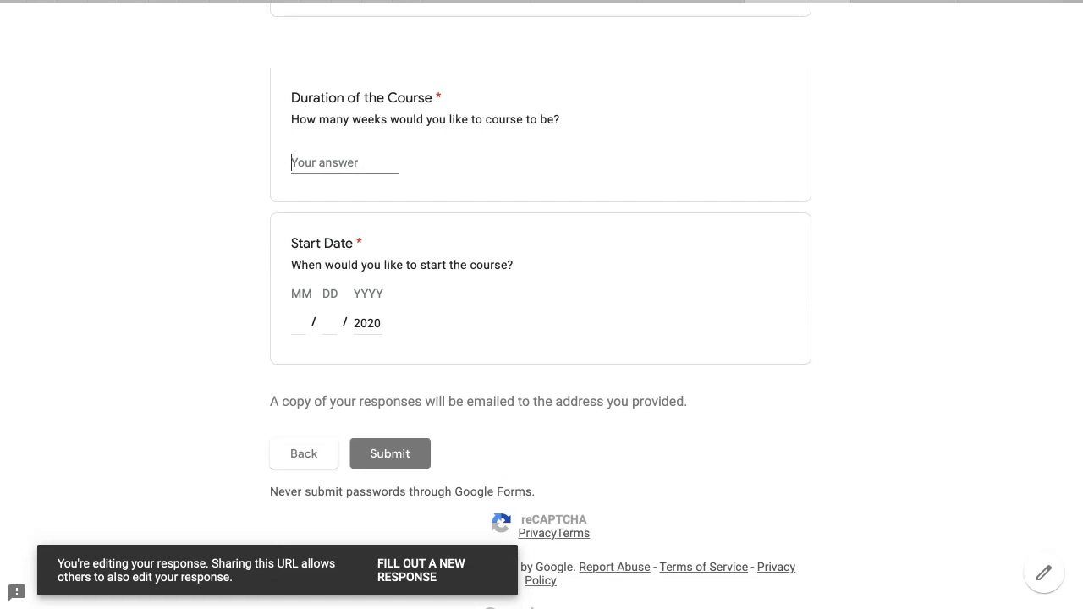
text(2)
click(298, 323)
text(0)
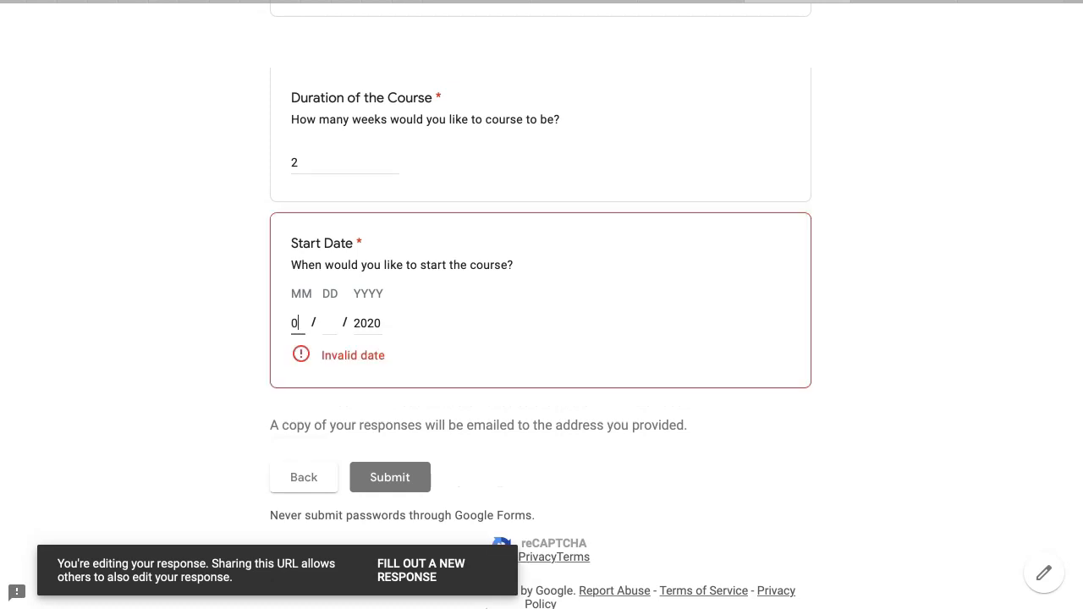
text(8)
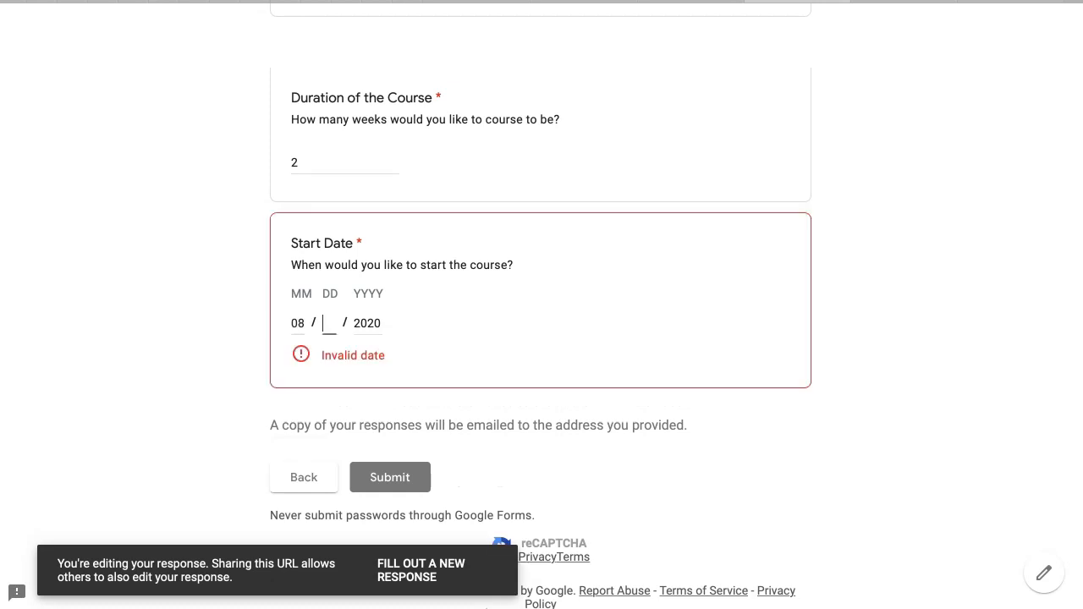
text(28)
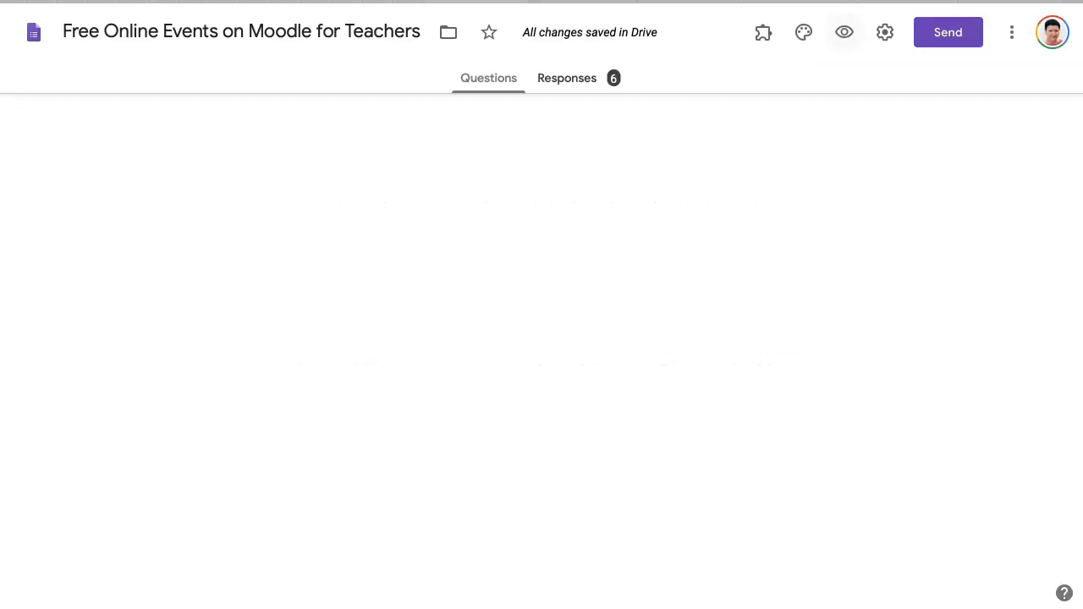
scroll(down, 3)
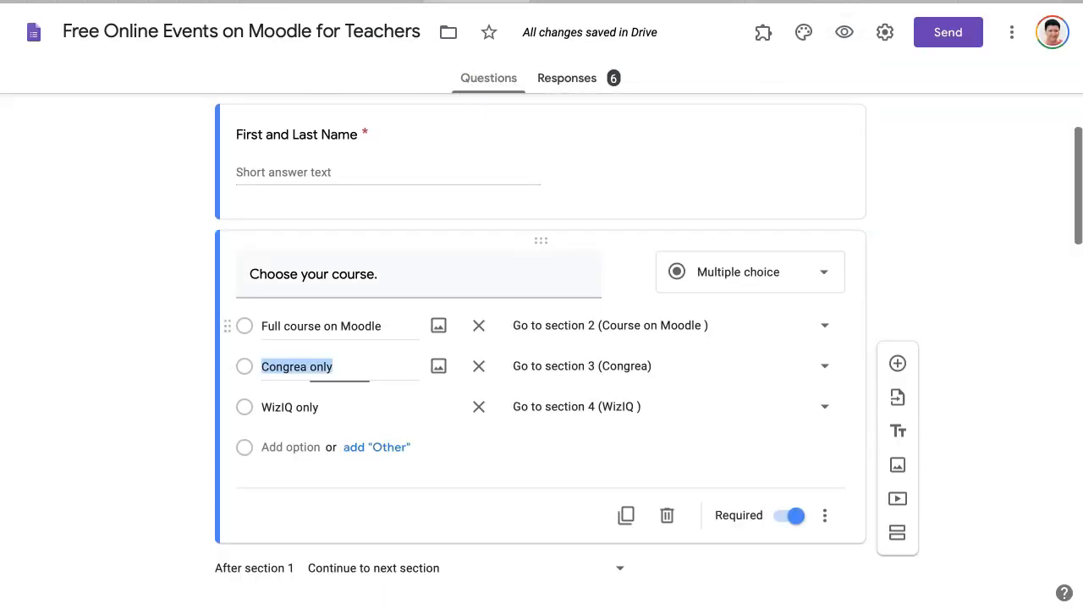
scroll(down, 3)
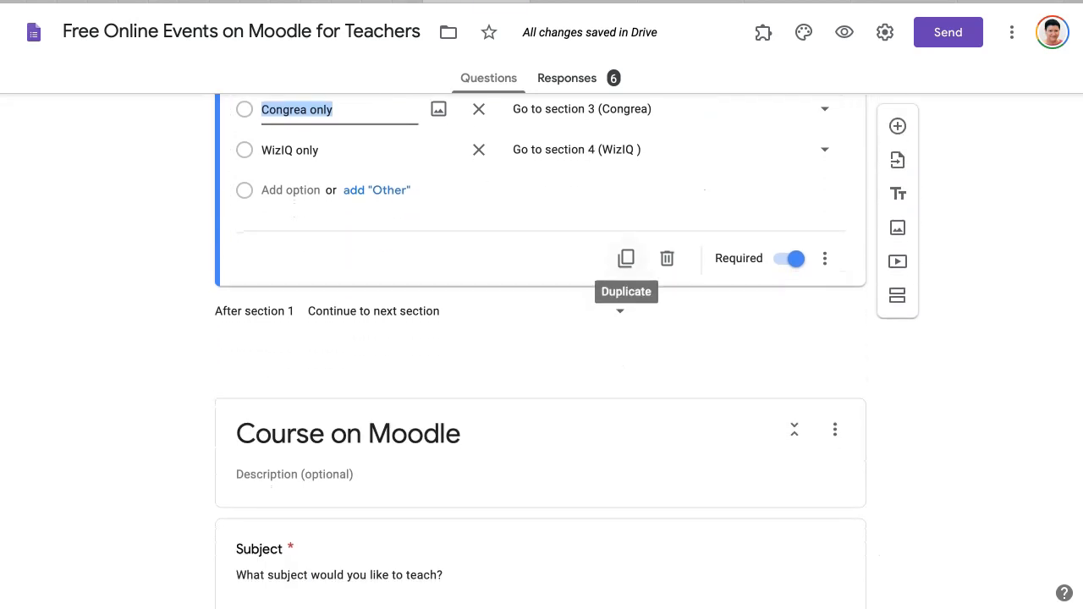
scroll(up, 3)
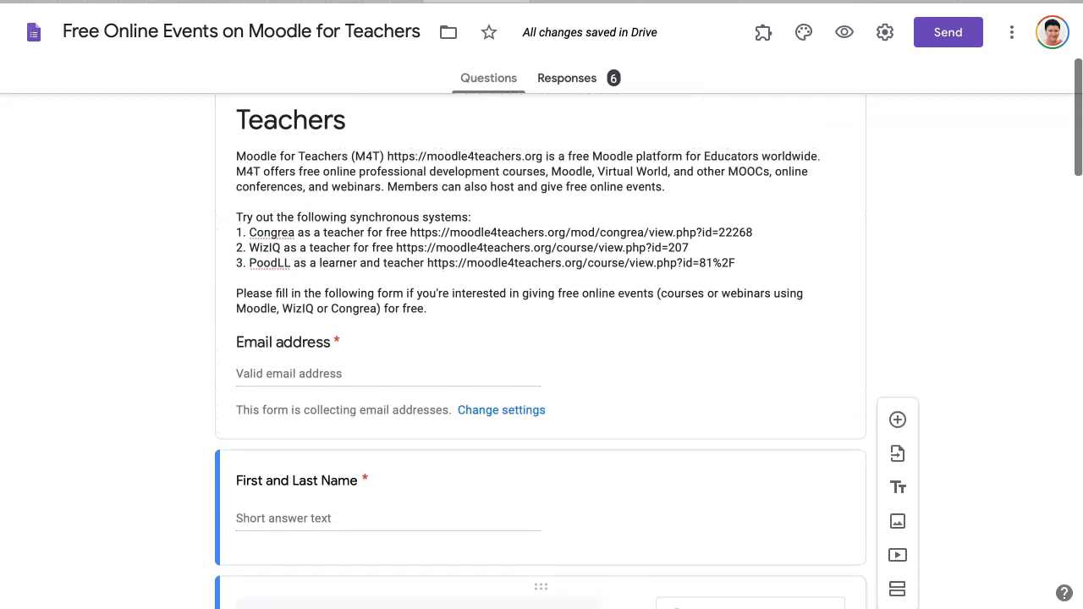
scroll(down, 3)
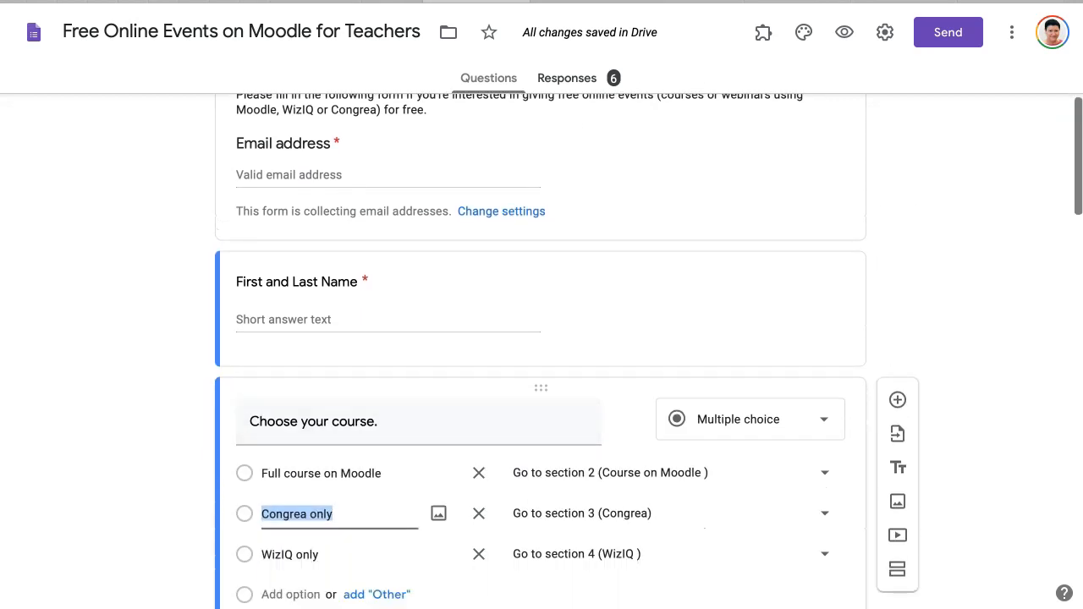
scroll(down, 3)
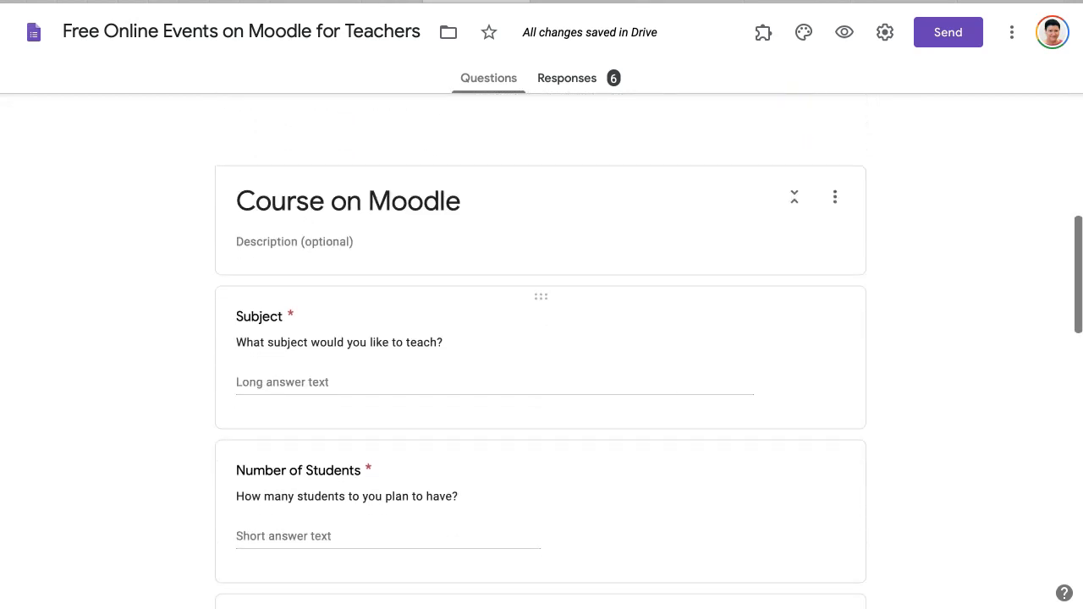
scroll(down, 3)
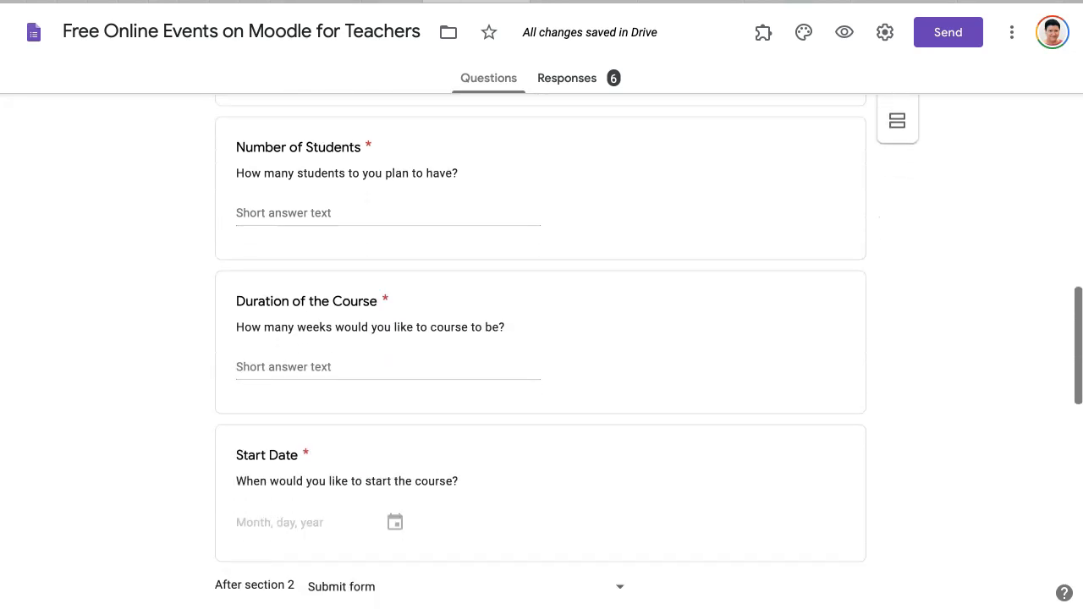
scroll(up, 3)
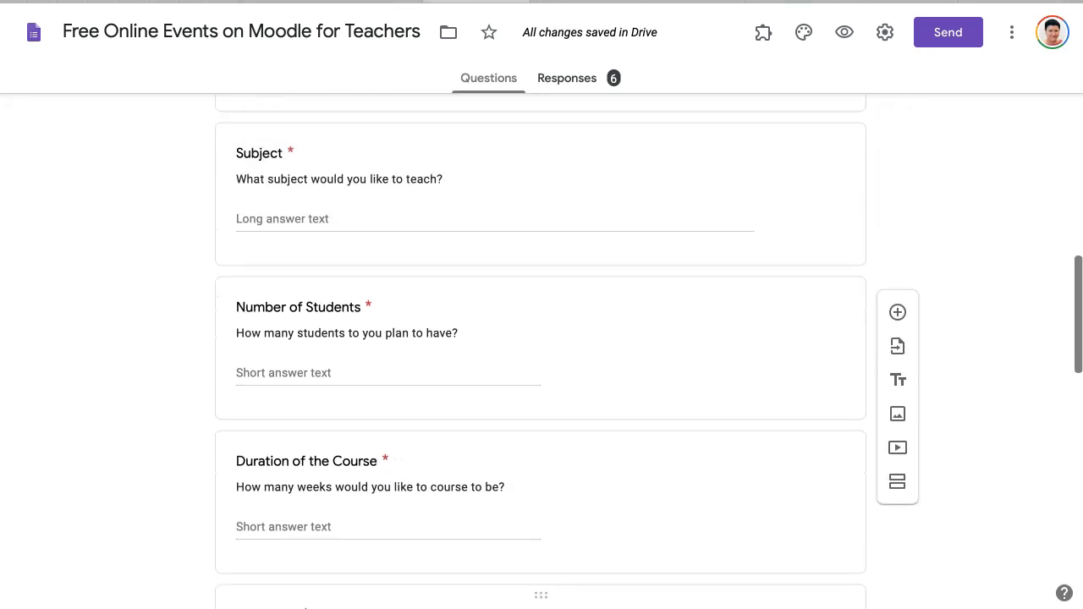
scroll(down, 3)
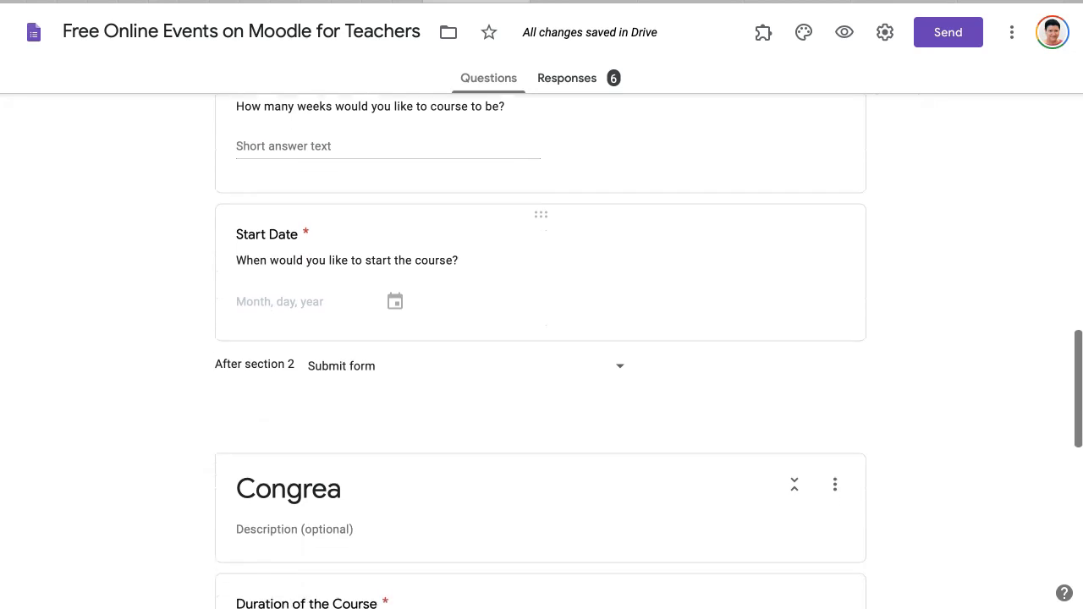
scroll(down, 3)
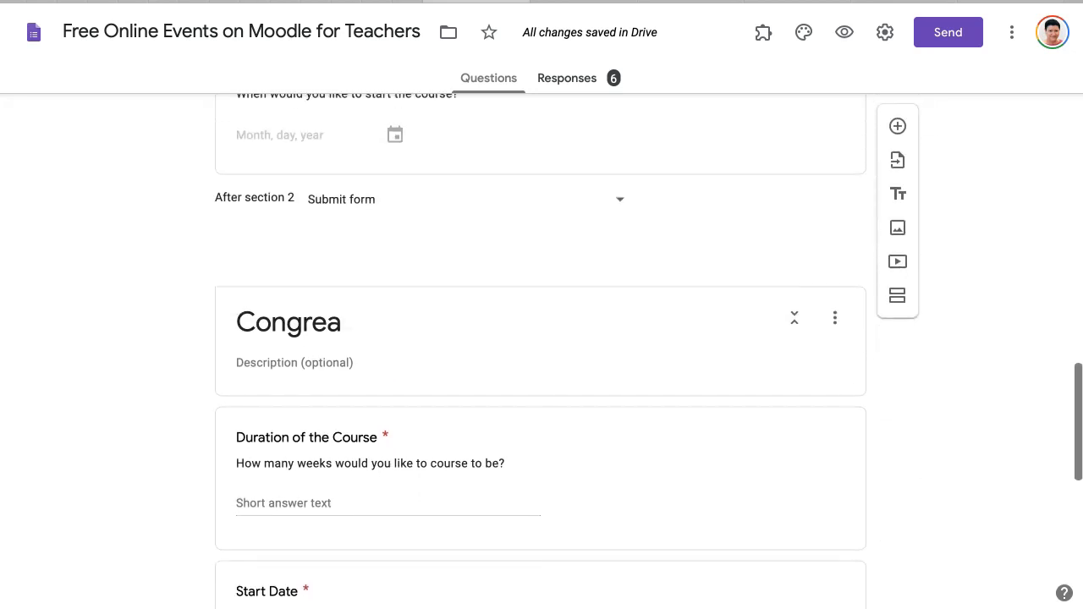
scroll(down, 3)
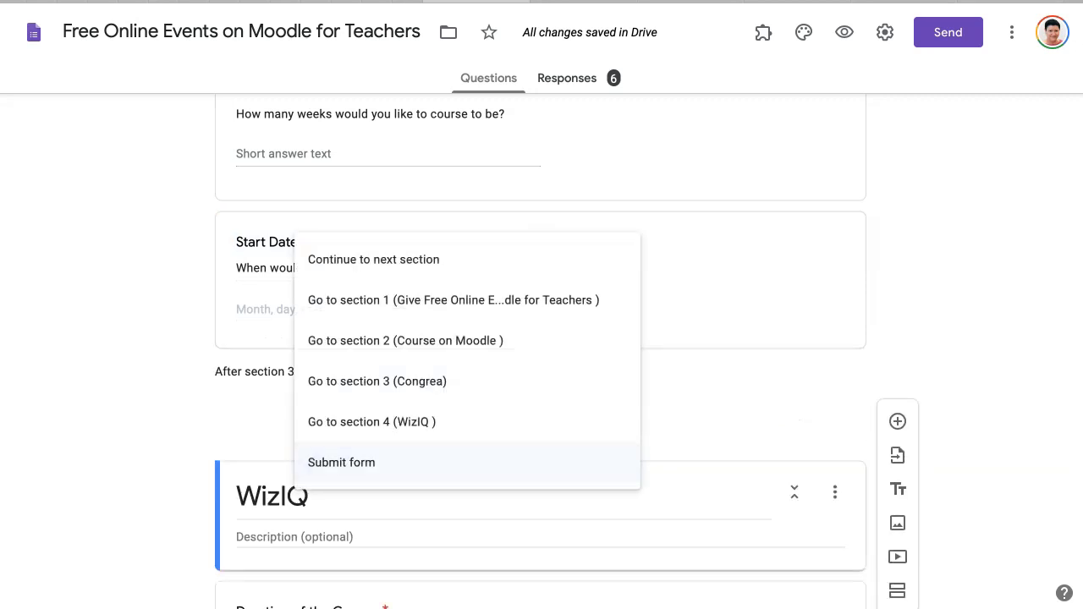
Step: Set 'After section 3' (Congrea) to Submit form and keep 'After section 2' as Submit form
click(342, 462)
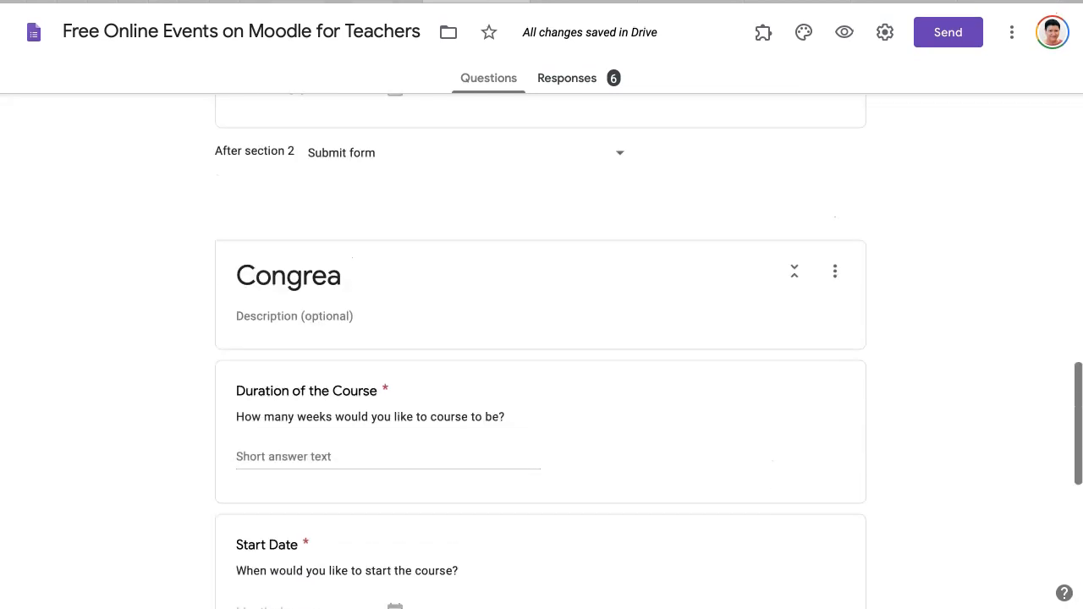
scroll(down, 3)
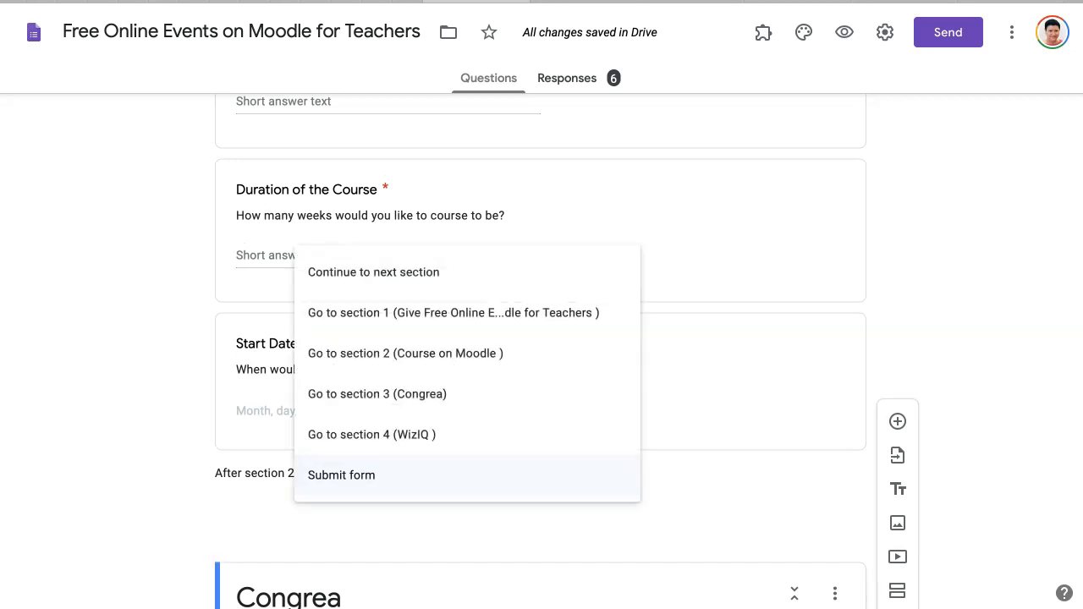
mouse_move(342, 473)
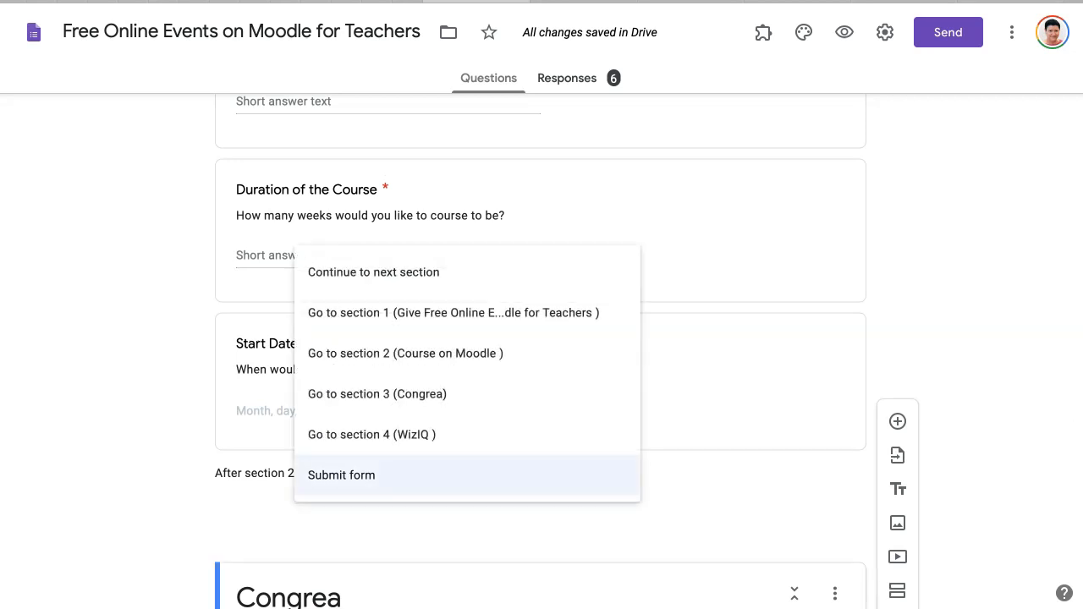
click(341, 474)
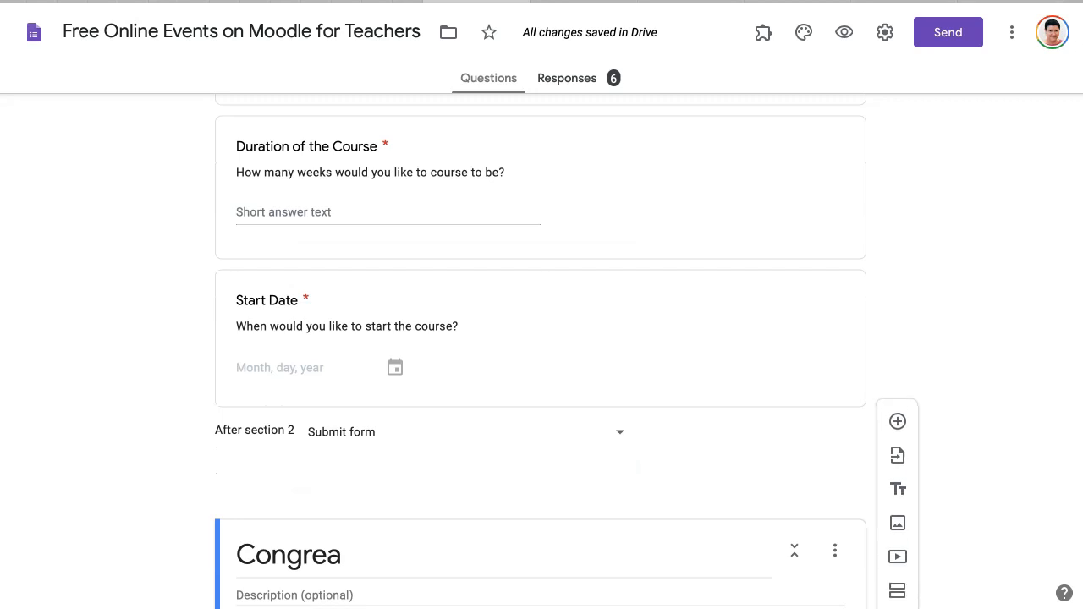
scroll(down, 3)
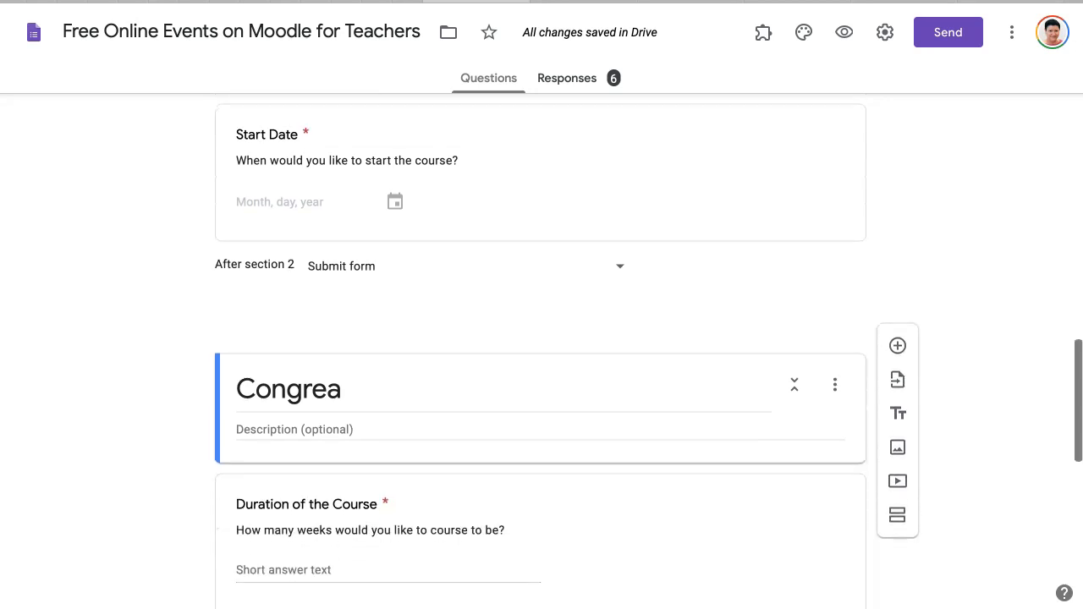
mouse_move(896, 514)
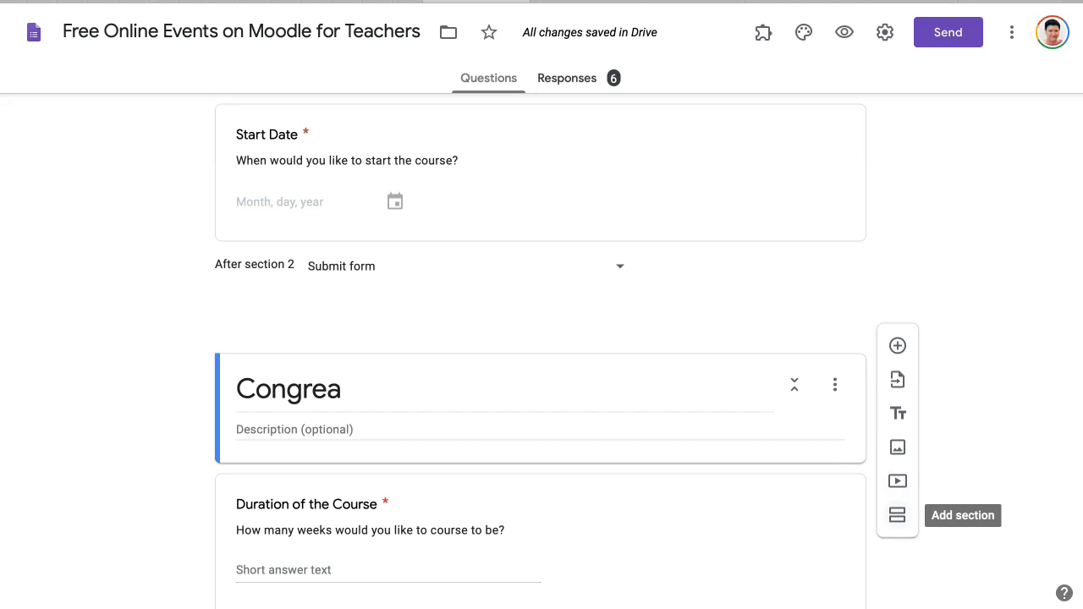
scroll(down, 3)
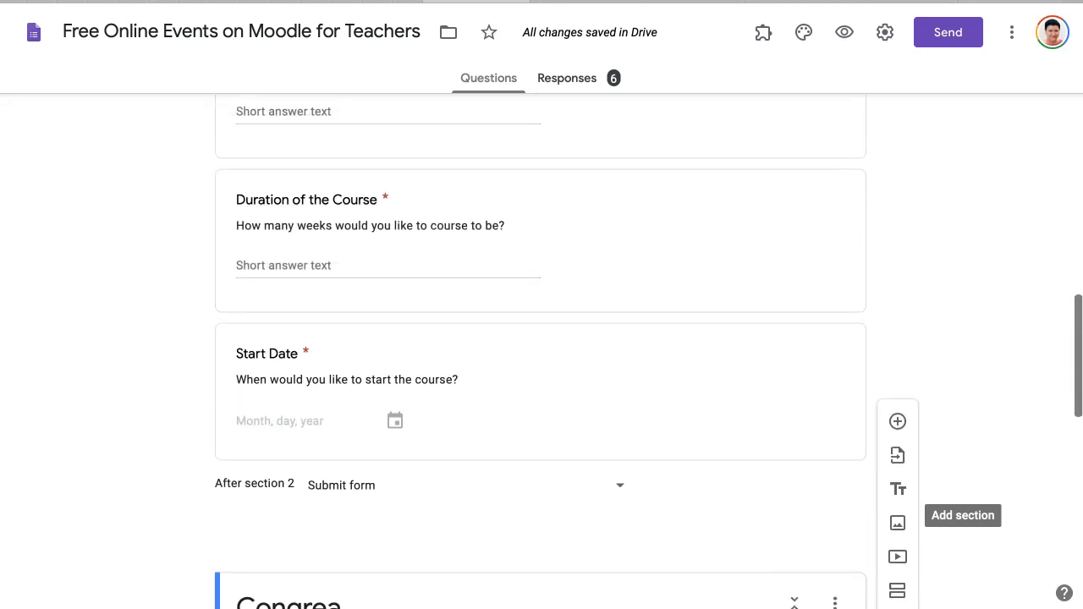
scroll(up, 3)
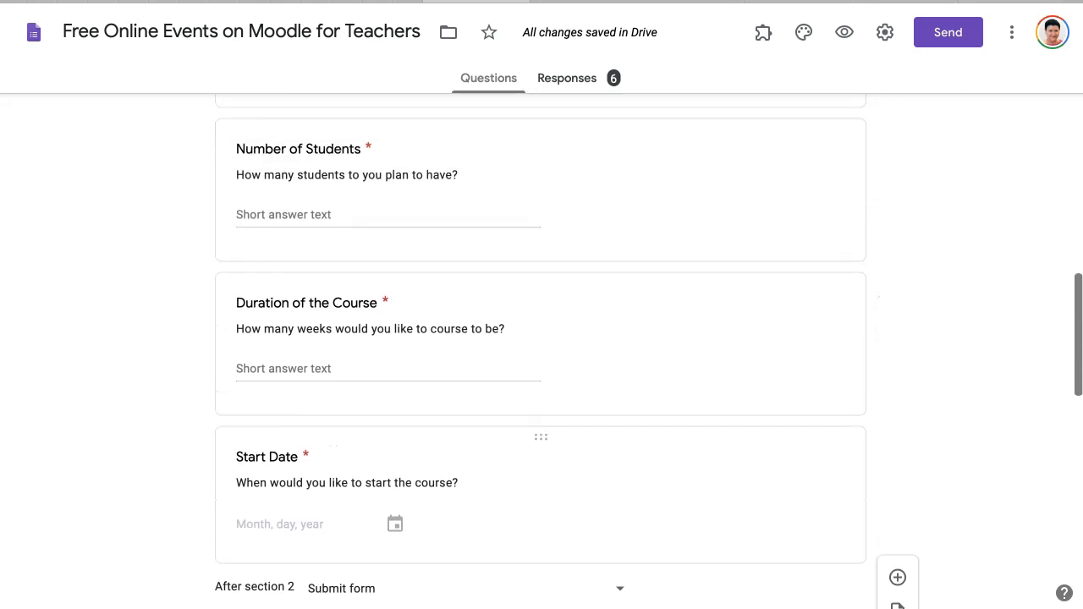
scroll(up, 3)
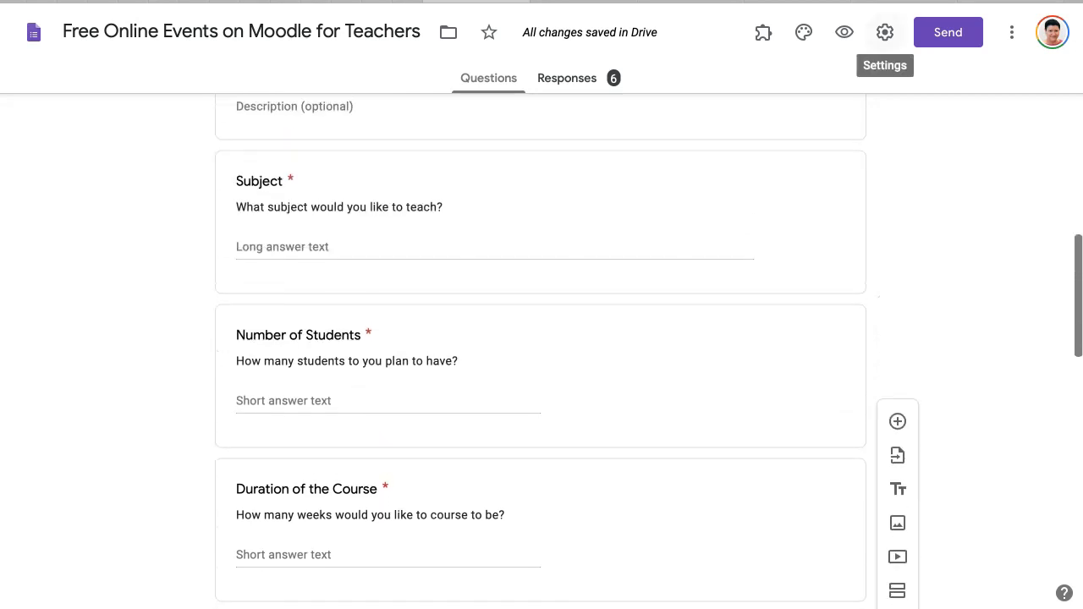
Step: Generate a shortened forms.gle sharing link via Send and copy it
click(948, 32)
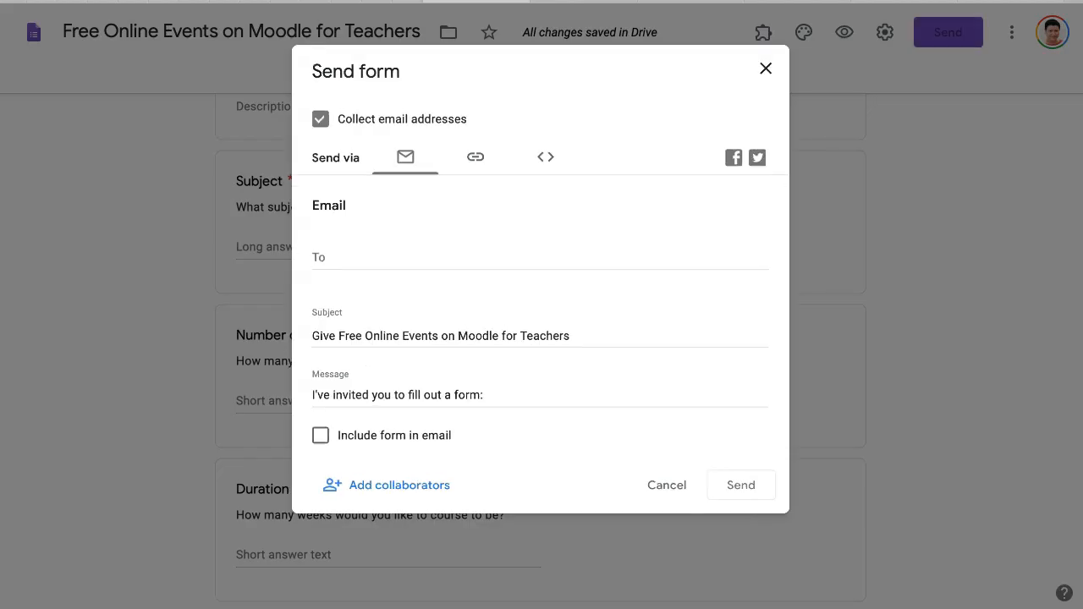
click(474, 156)
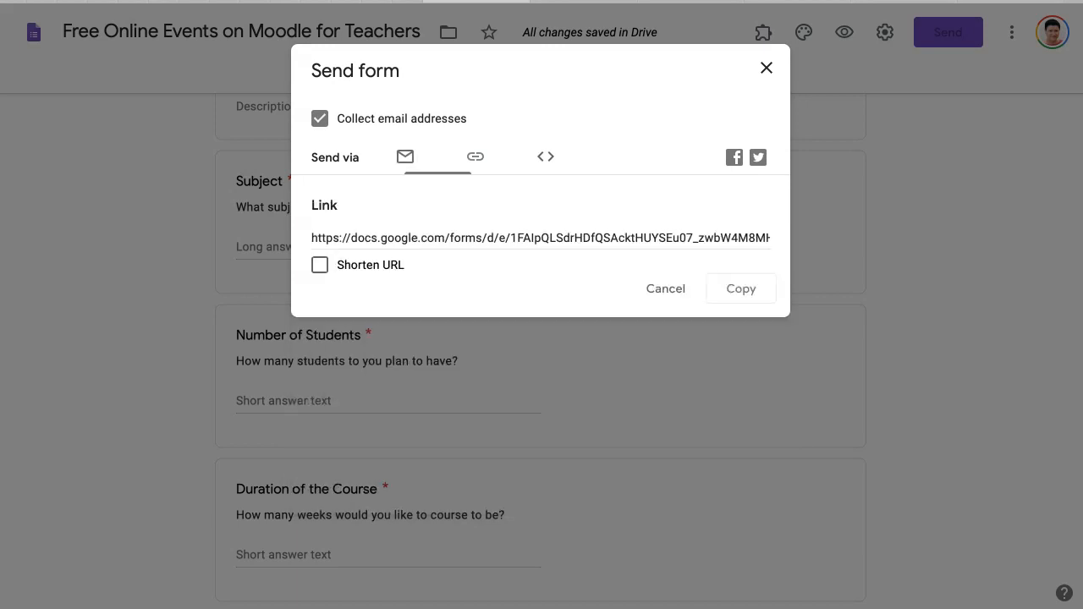
click(320, 263)
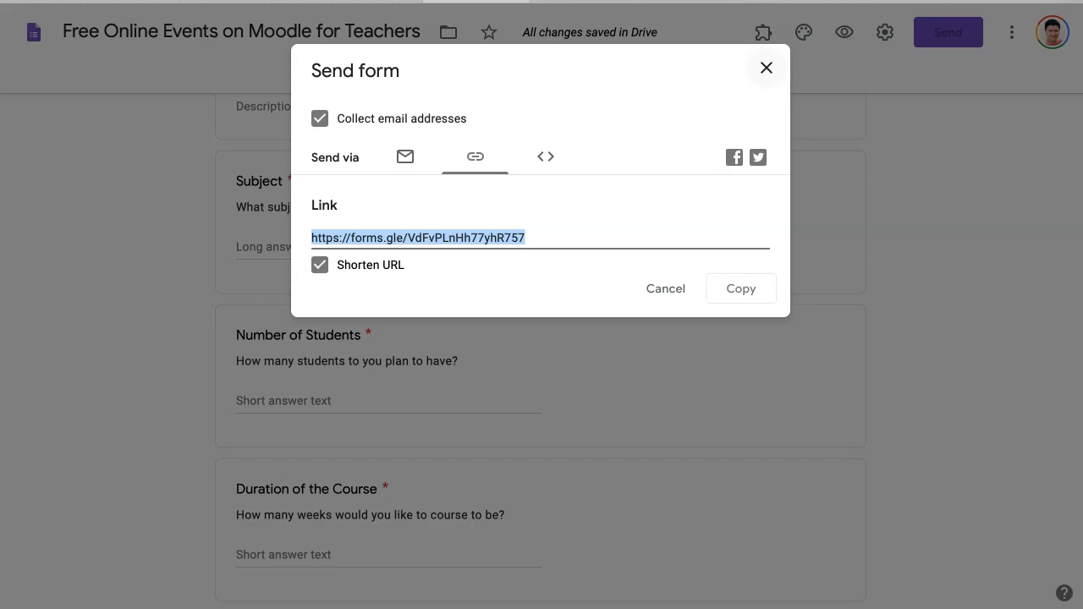
click(765, 67)
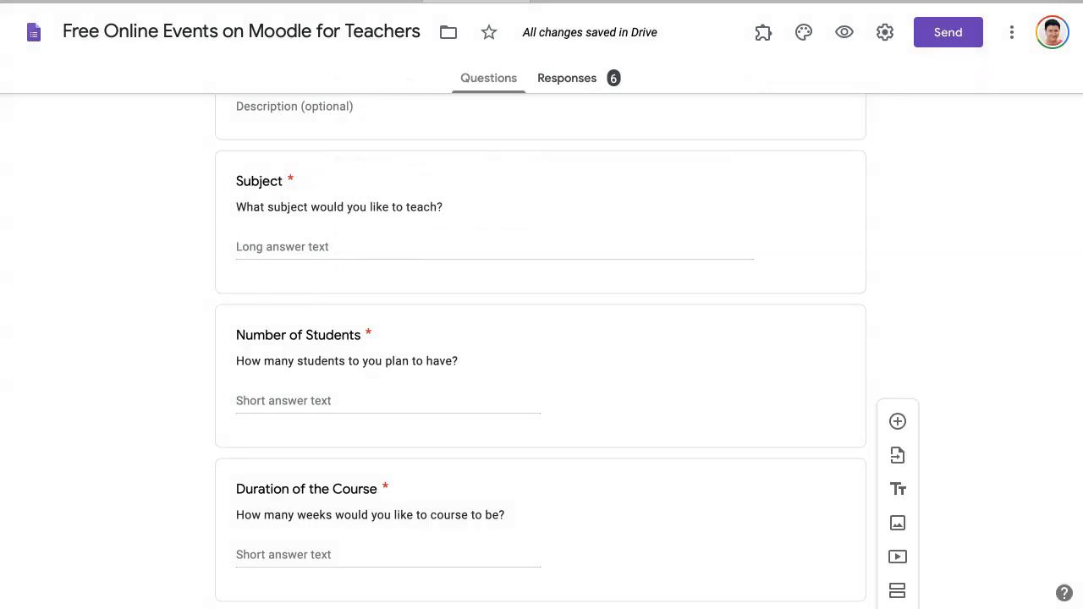